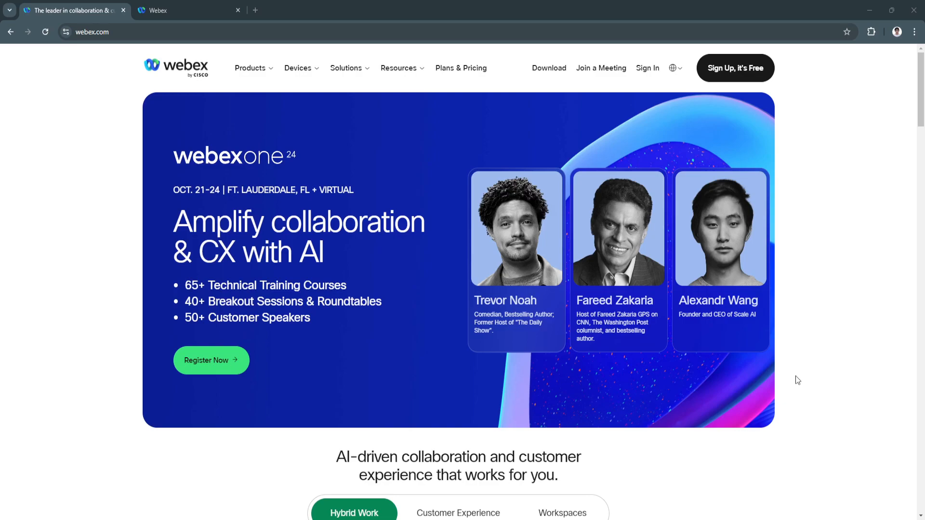
mouse_move(757, 368)
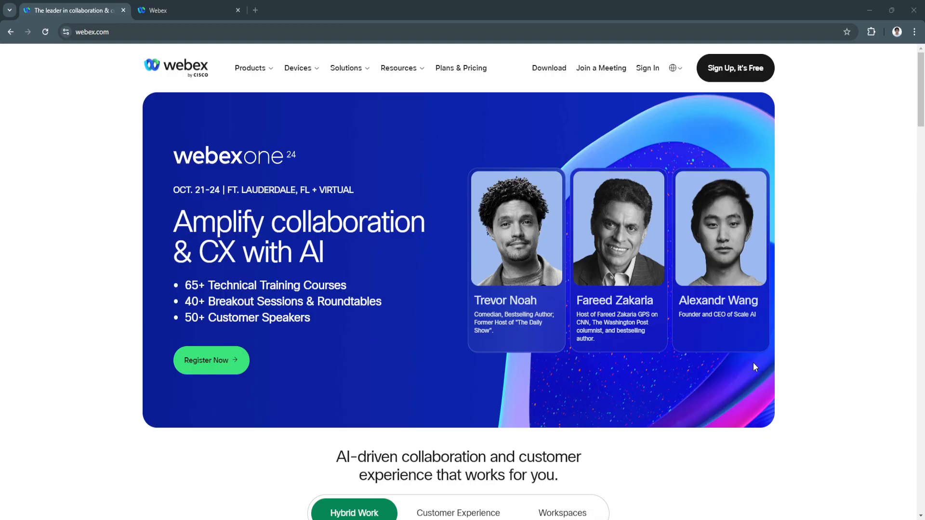
mouse_move(754, 354)
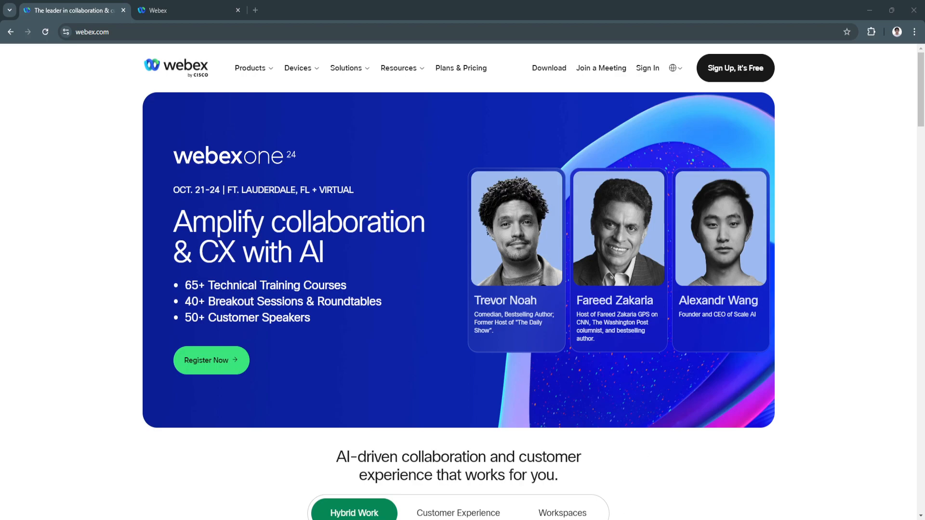
mouse_move(783, 364)
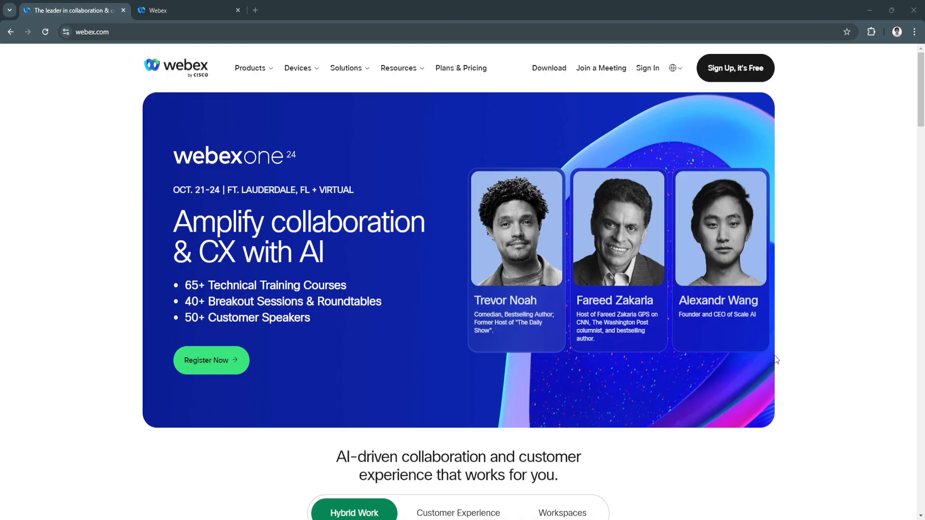
mouse_move(531, 498)
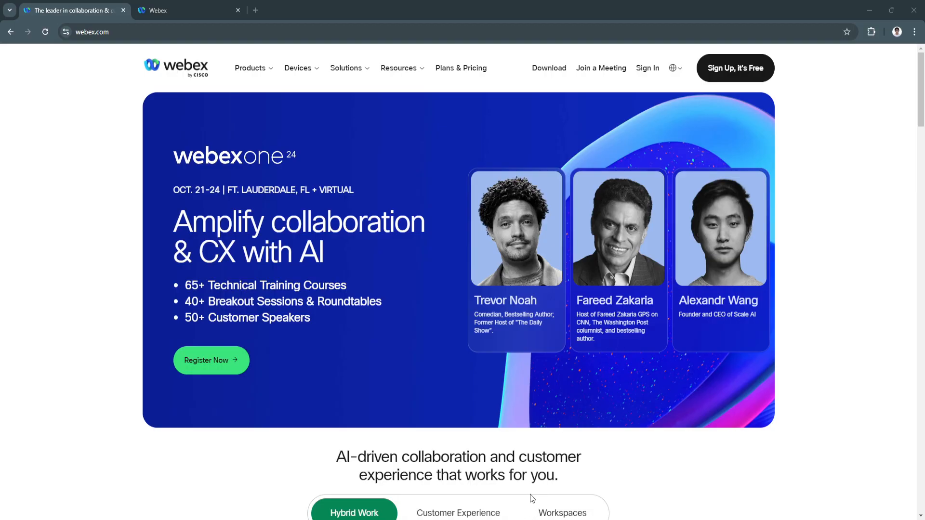
mouse_move(139, 121)
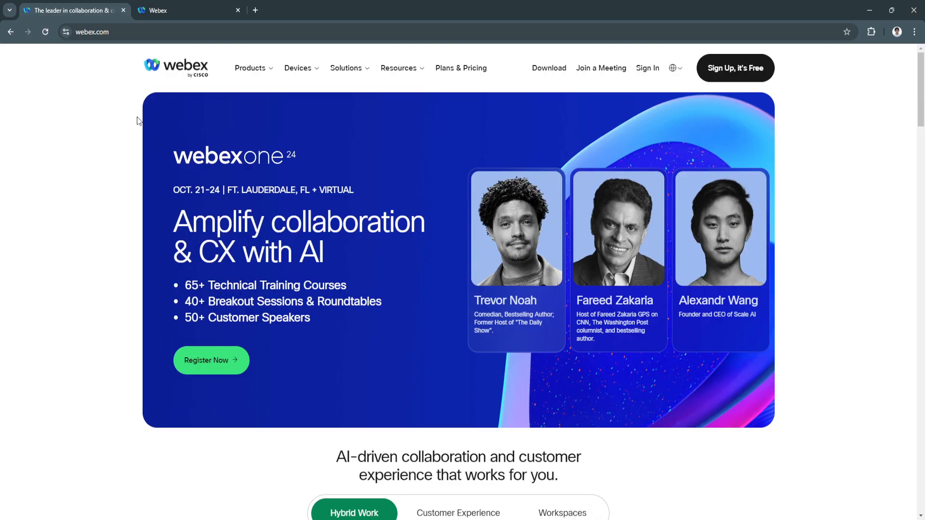
mouse_move(549, 155)
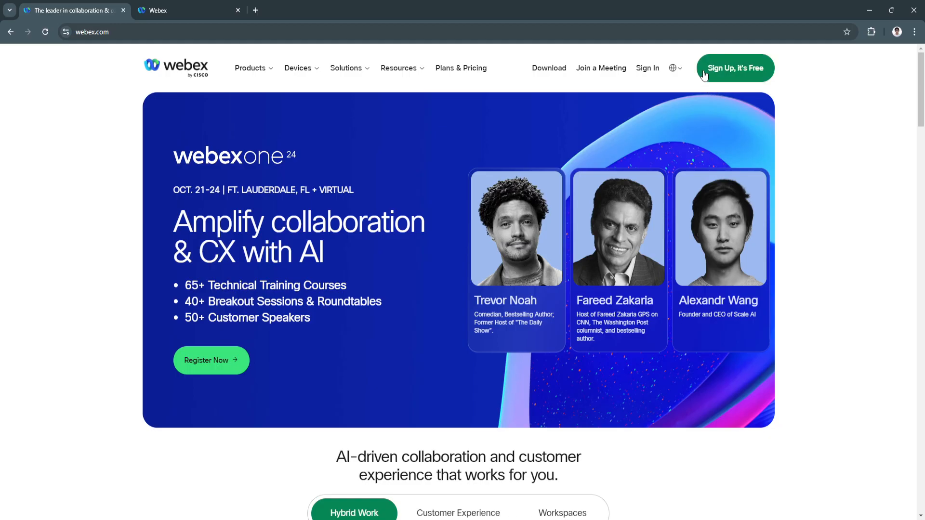
mouse_move(725, 76)
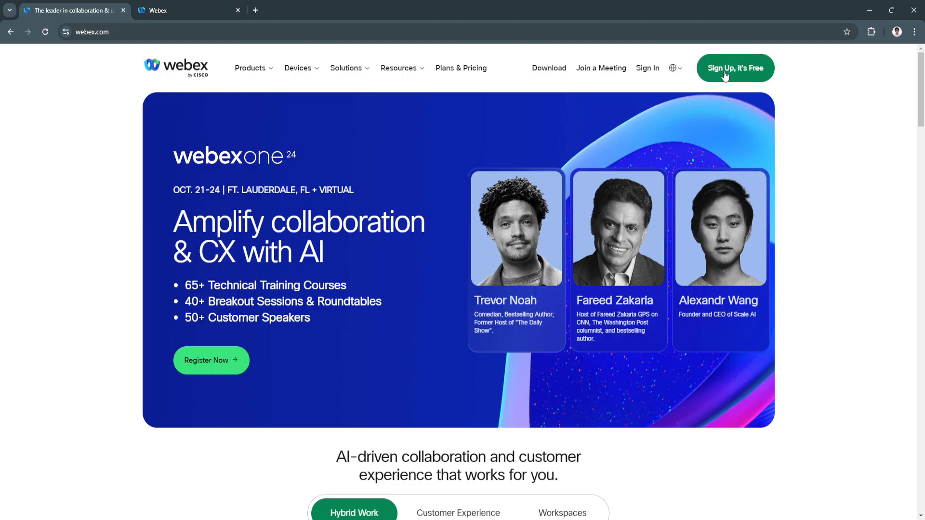
mouse_move(407, 179)
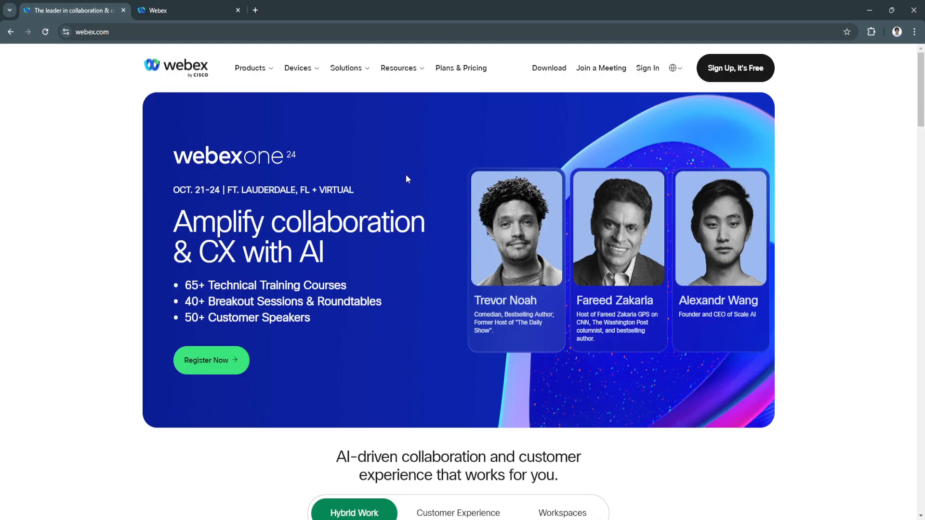
mouse_move(383, 176)
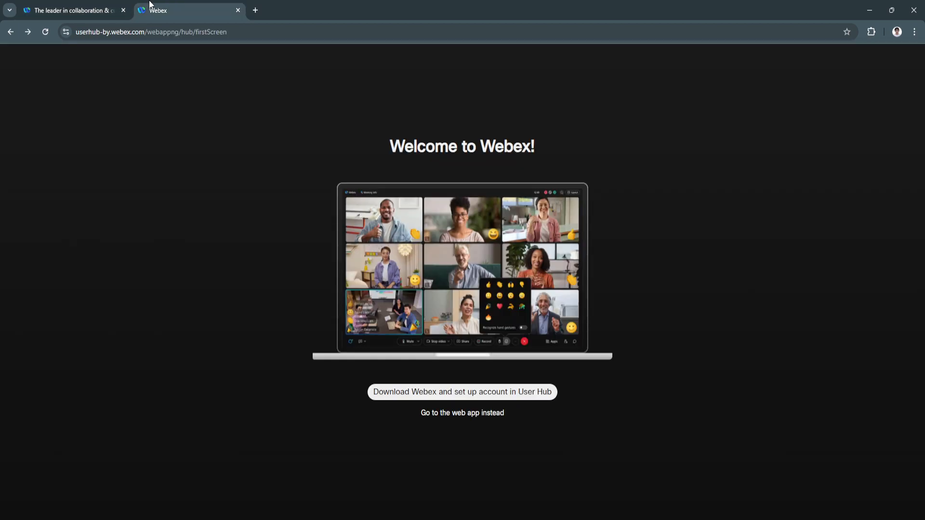
mouse_move(343, 207)
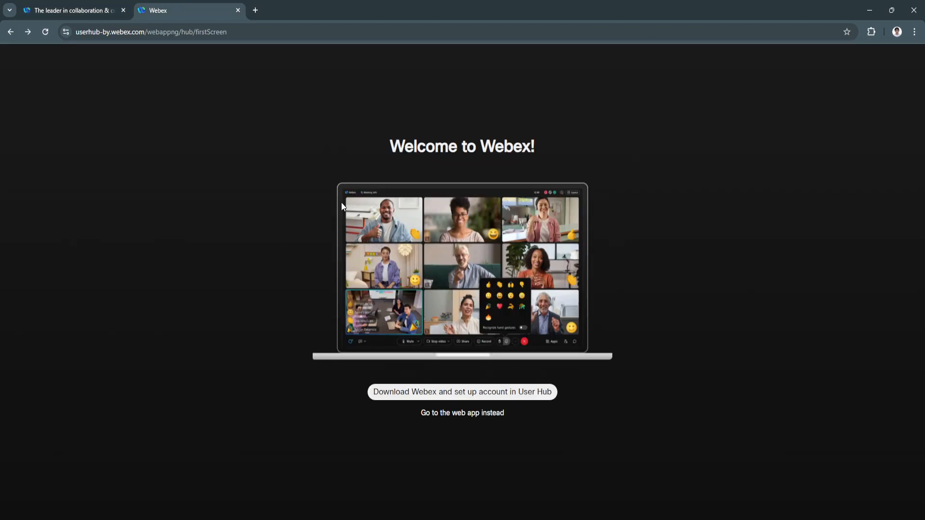
mouse_move(392, 143)
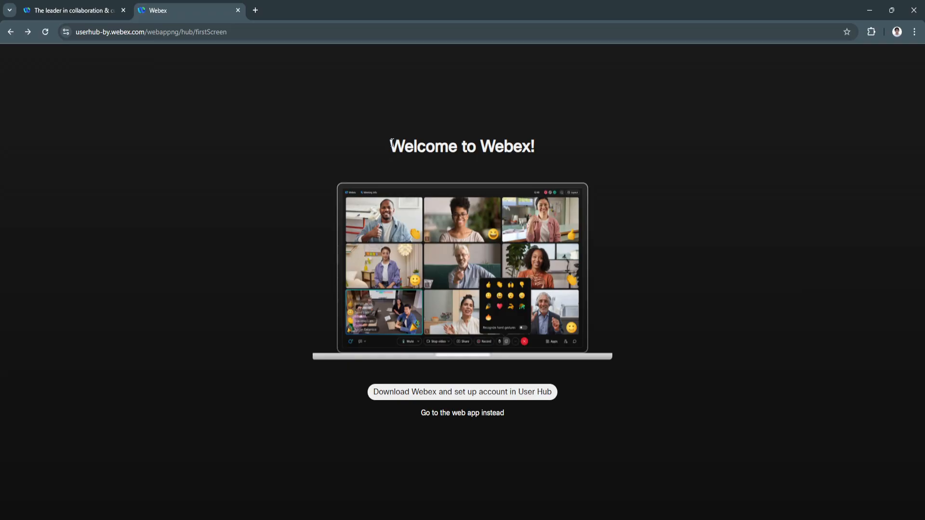
mouse_move(413, 405)
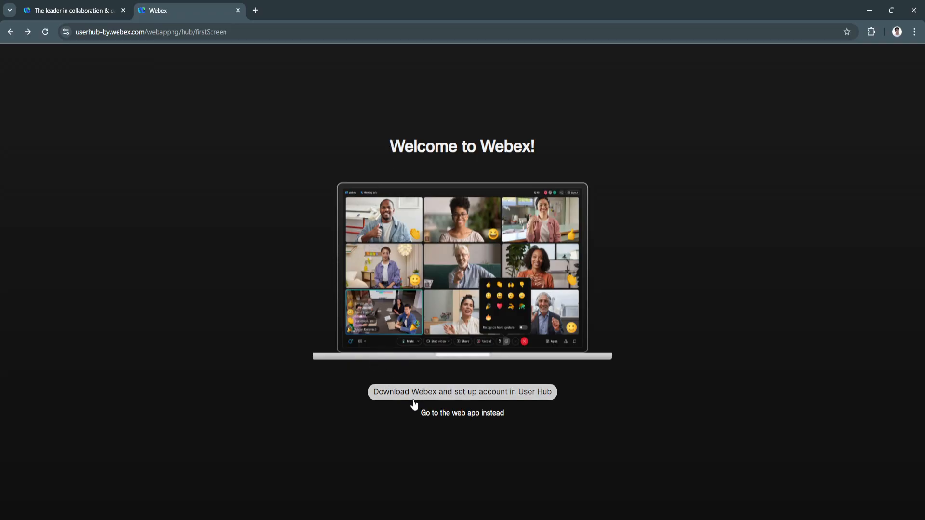
mouse_move(509, 403)
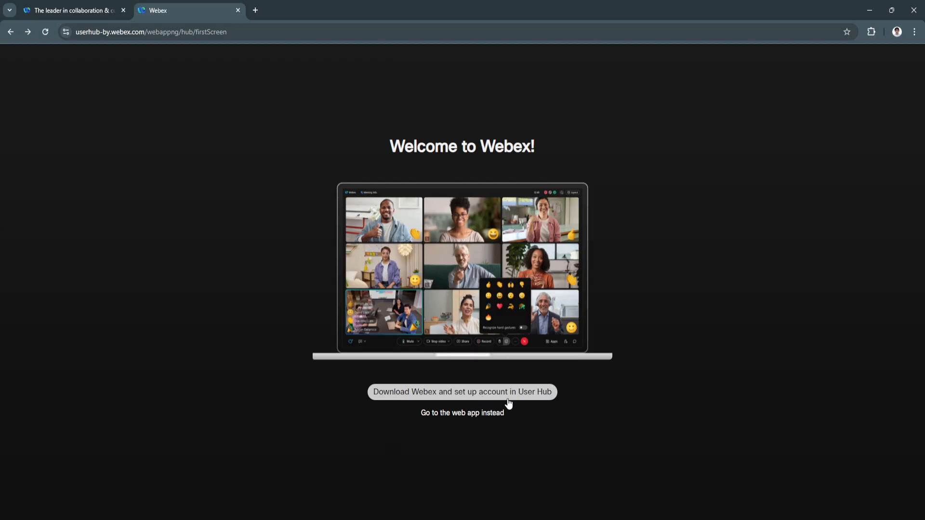
mouse_move(544, 404)
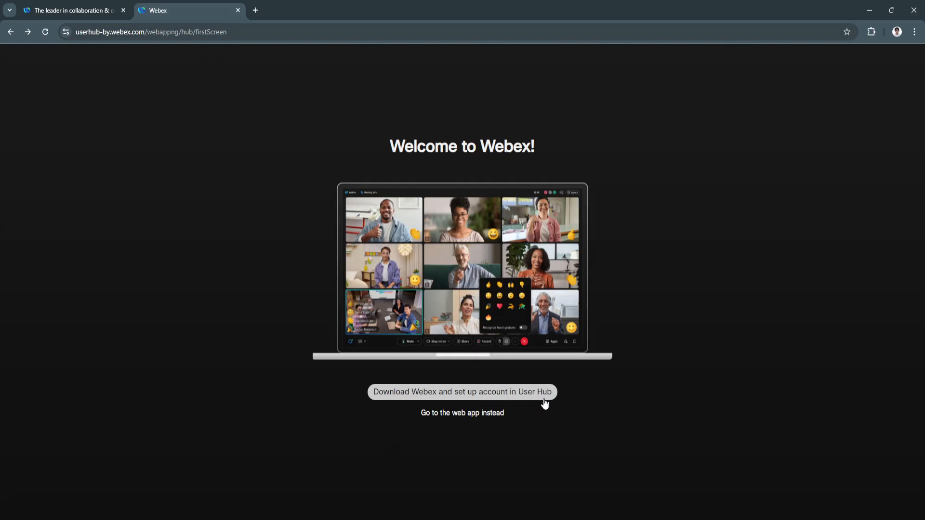
mouse_move(473, 412)
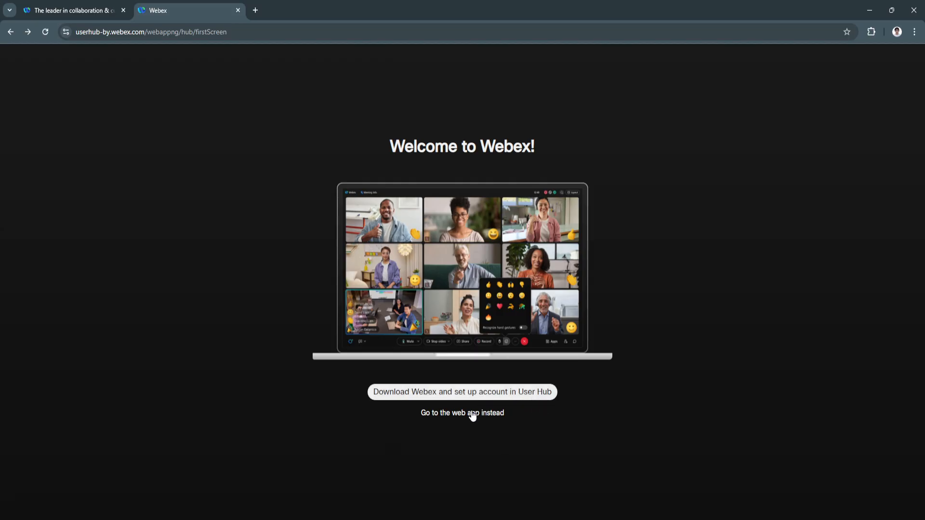
mouse_move(468, 423)
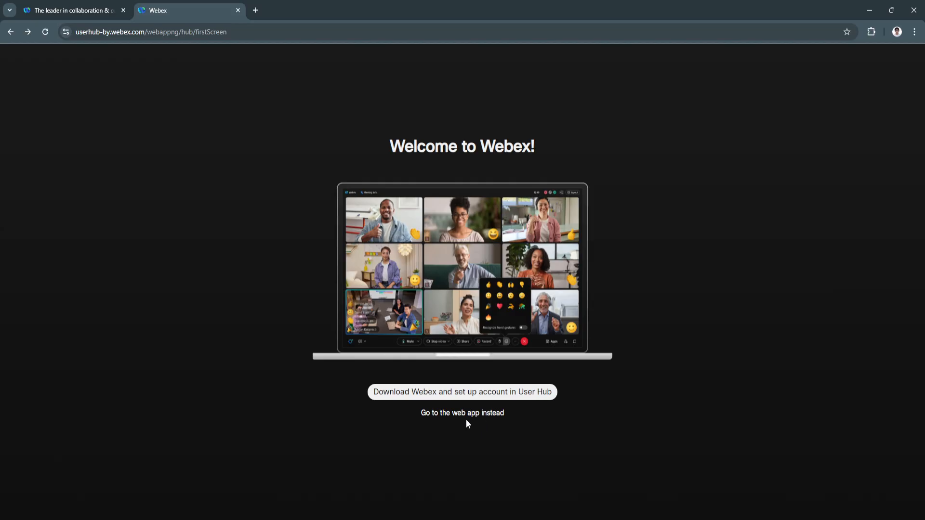
mouse_move(462, 416)
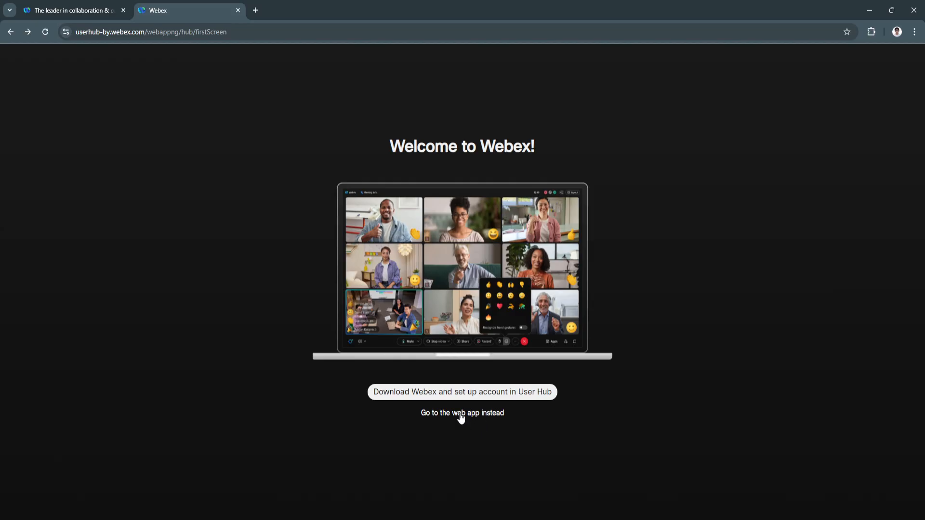
Choose 'Go to the web app instead' rather than downloading Webex
click(462, 413)
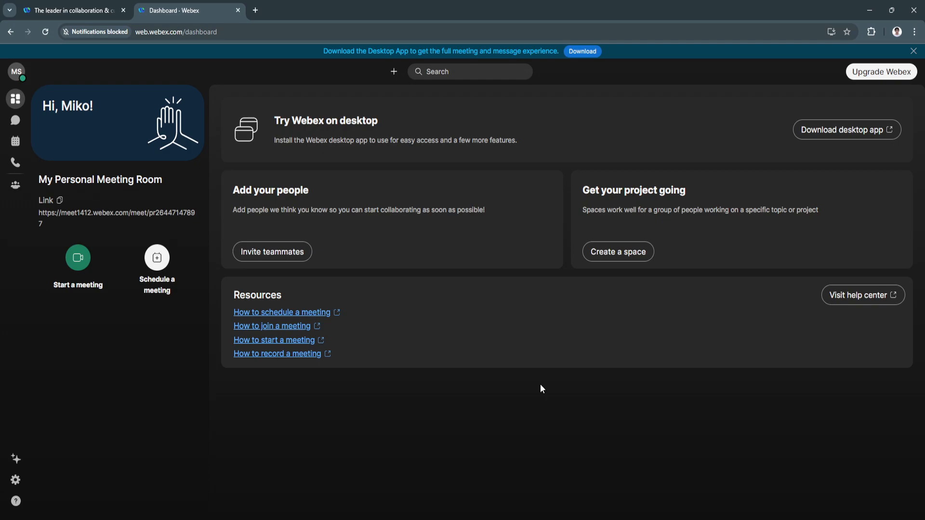
mouse_move(611, 152)
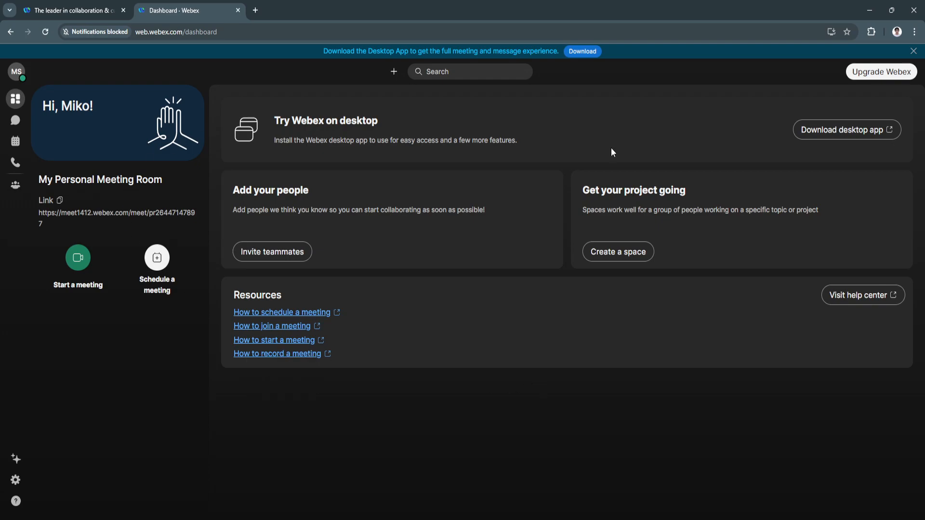
mouse_move(377, 304)
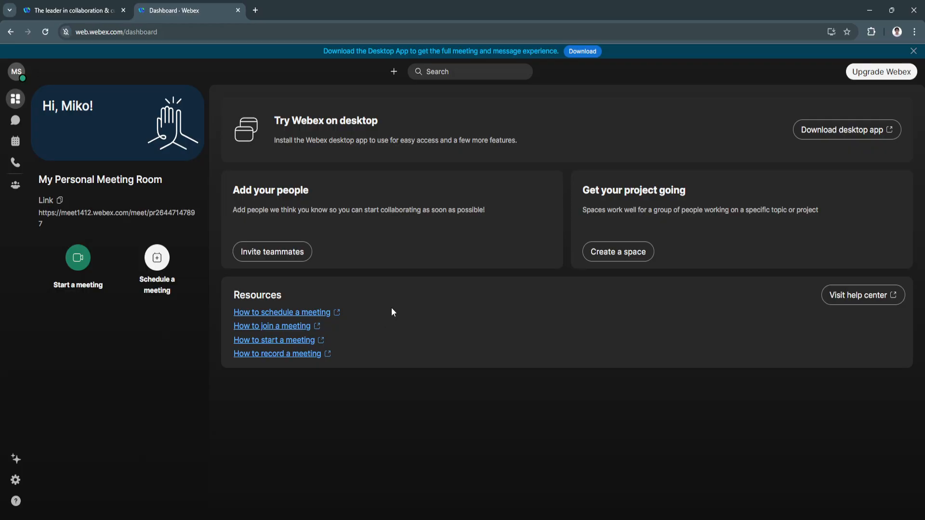
mouse_move(599, 344)
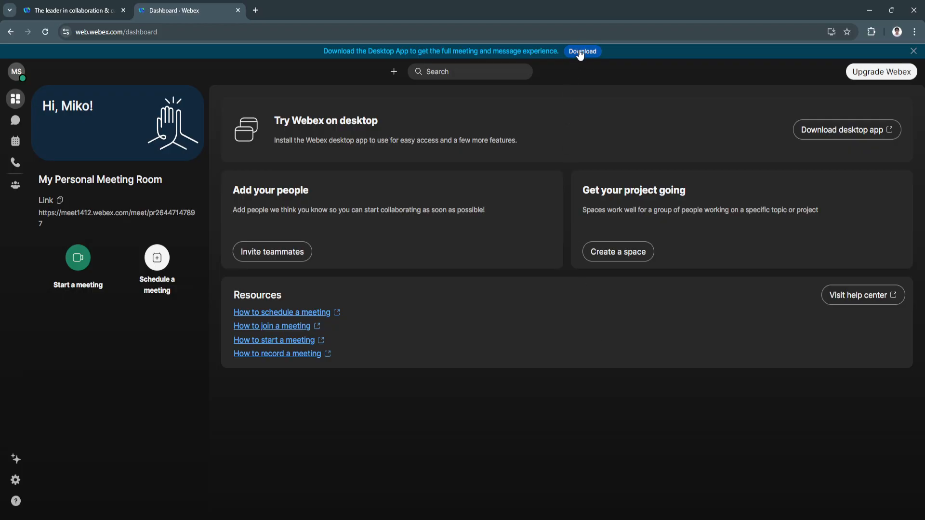
mouse_move(560, 69)
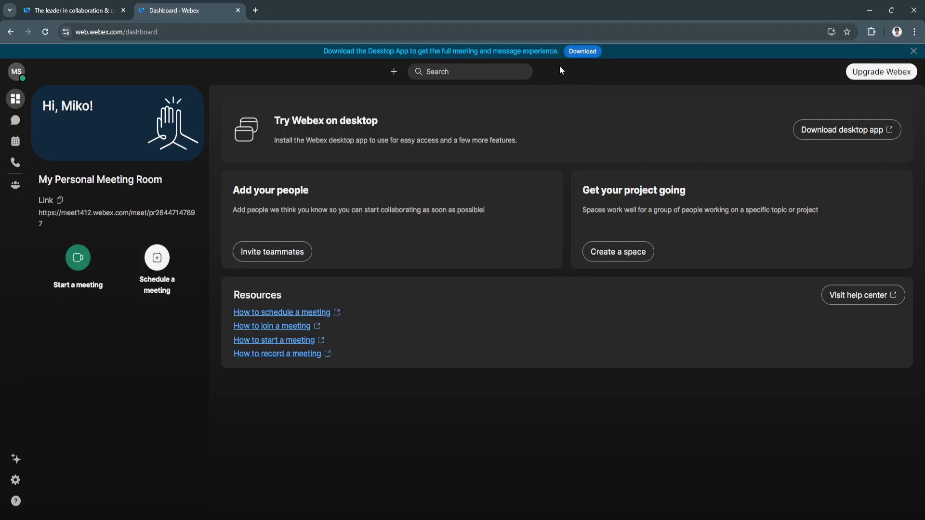
mouse_move(862, 295)
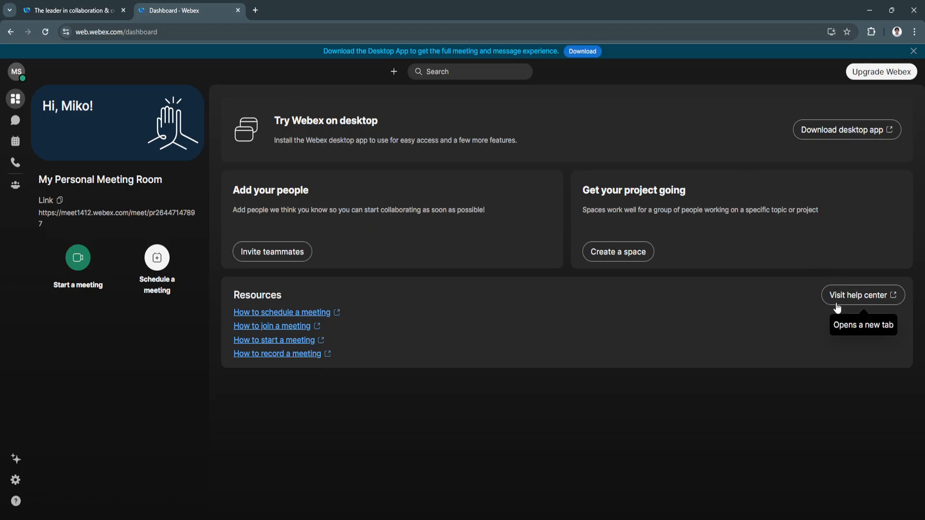
mouse_move(110, 136)
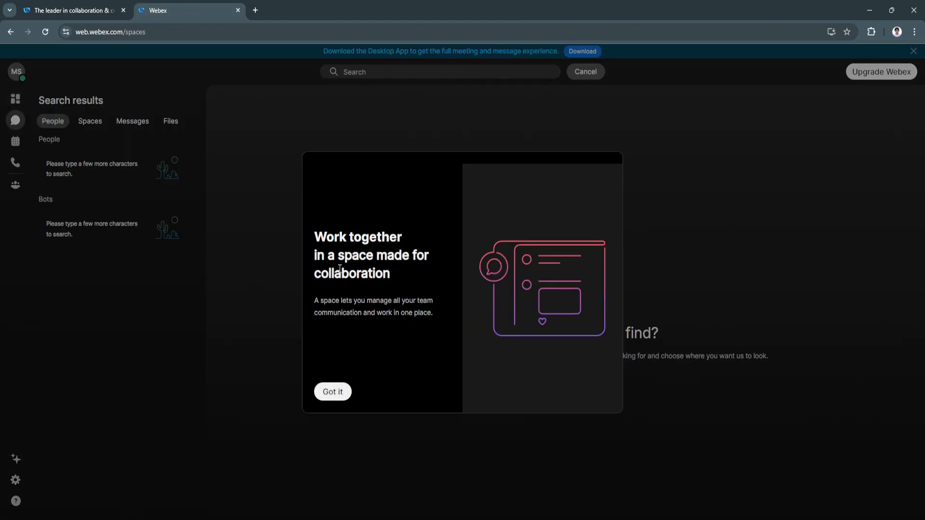
Dismiss the spaces introduction card and return to the Home dashboard
click(332, 391)
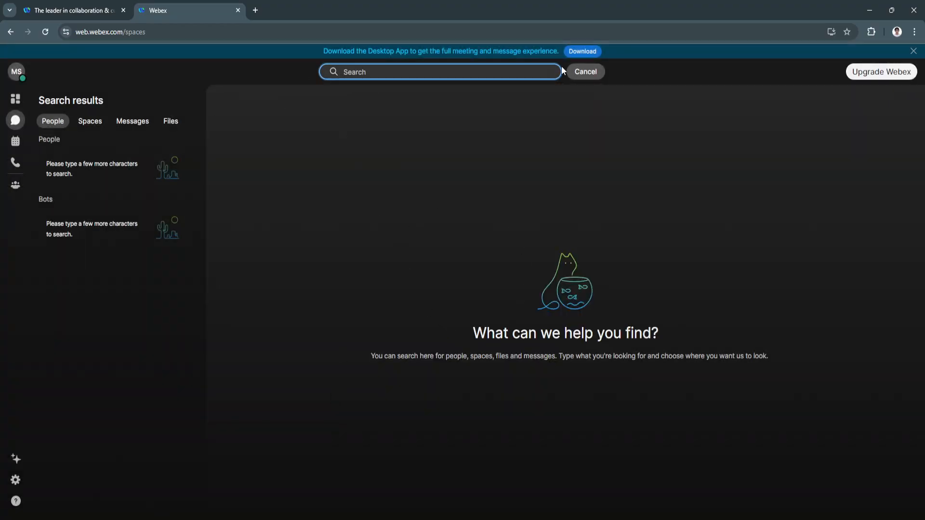
click(584, 71)
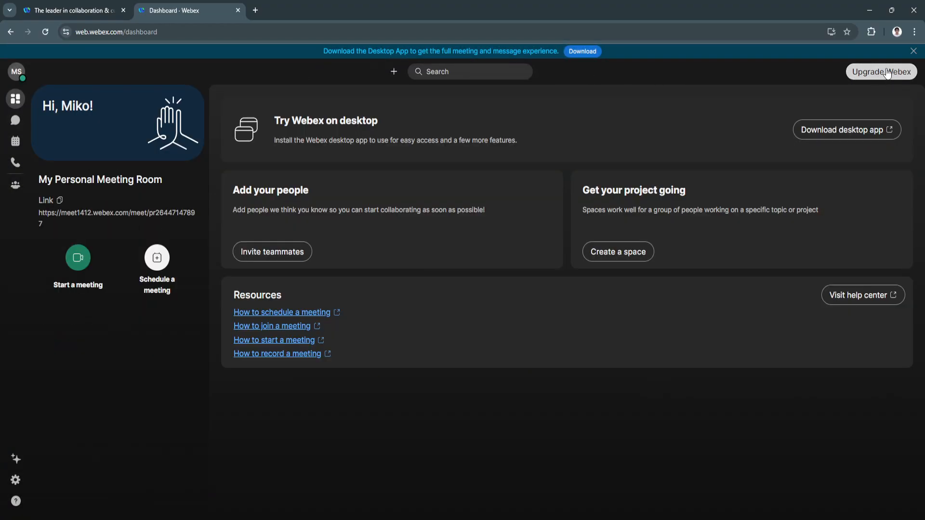
mouse_move(881, 77)
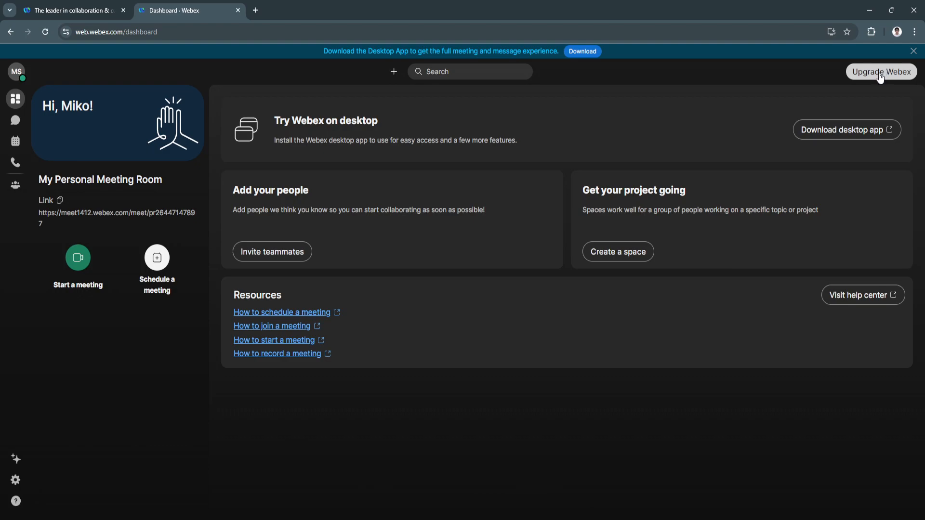
mouse_move(272, 252)
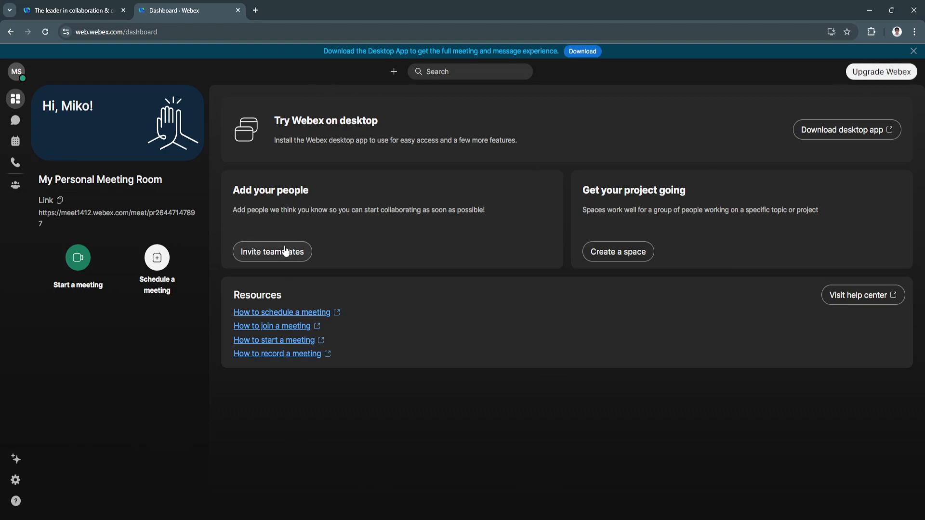
mouse_move(840, 145)
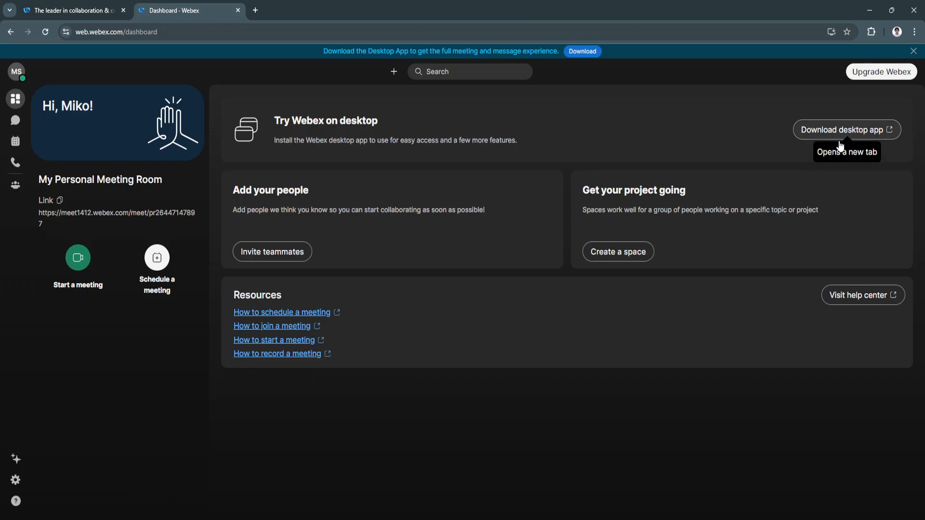
mouse_move(267, 188)
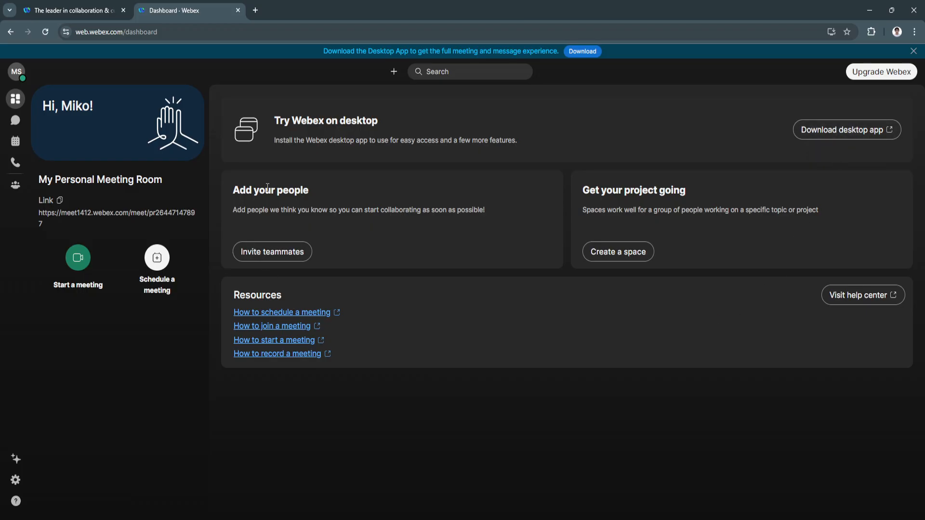
mouse_move(282, 231)
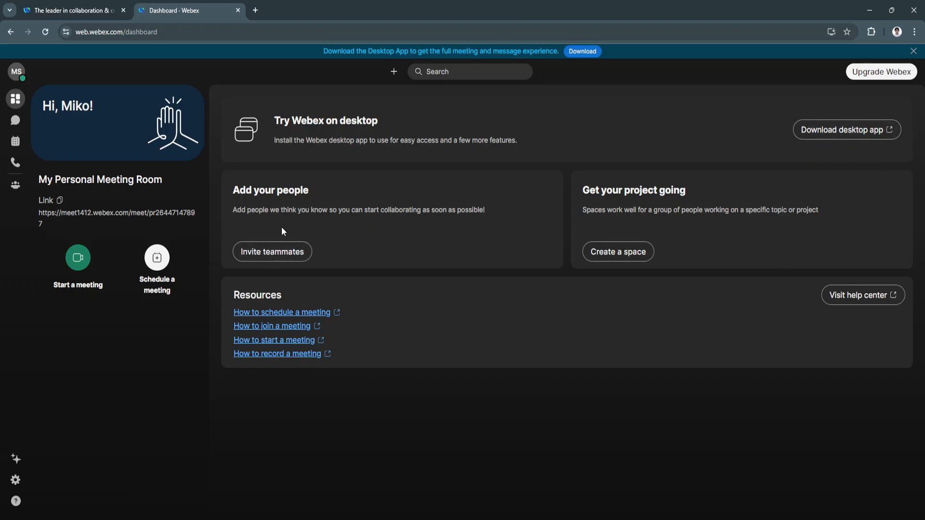
mouse_move(269, 241)
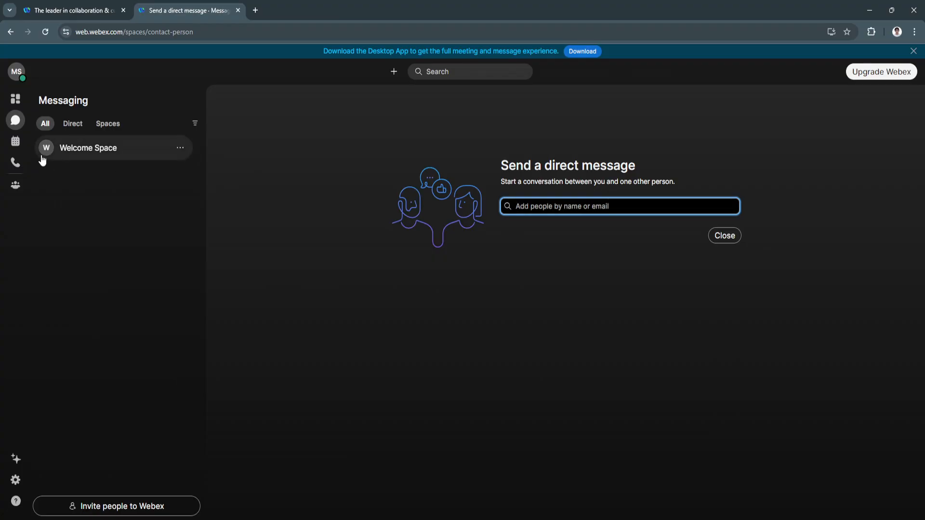
mouse_move(555, 247)
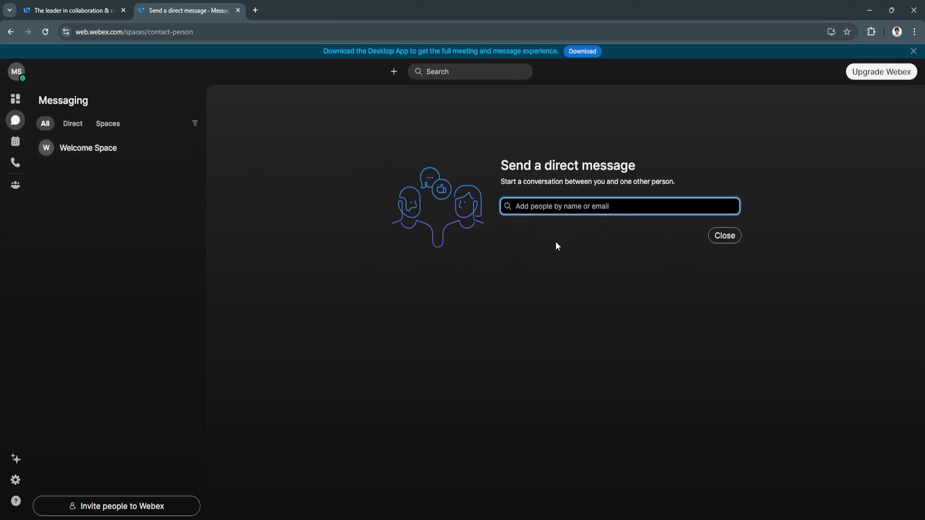
mouse_move(65, 135)
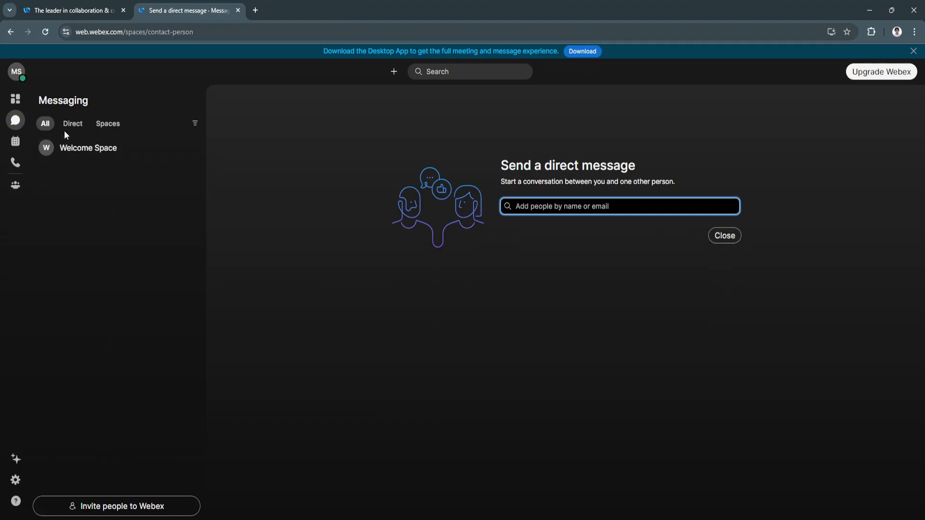
mouse_move(84, 150)
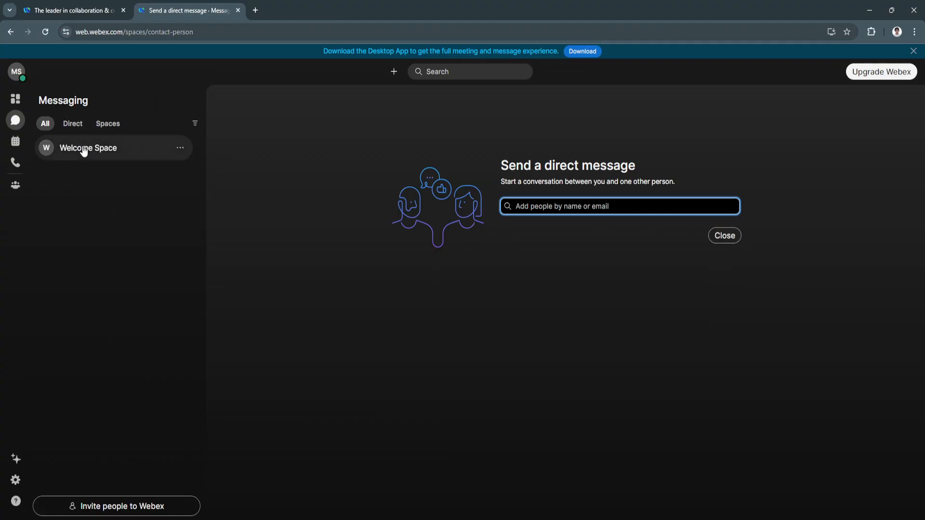
Open the Welcome Space conversation from the Messaging list
click(87, 148)
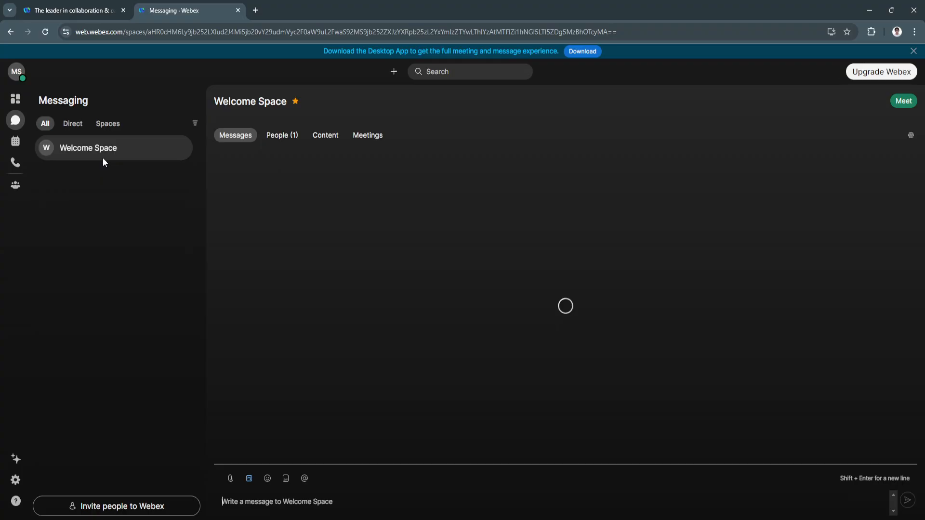
View Welcome Space's People and Meetings tabs, filter to Spaces, then return Home
click(282, 135)
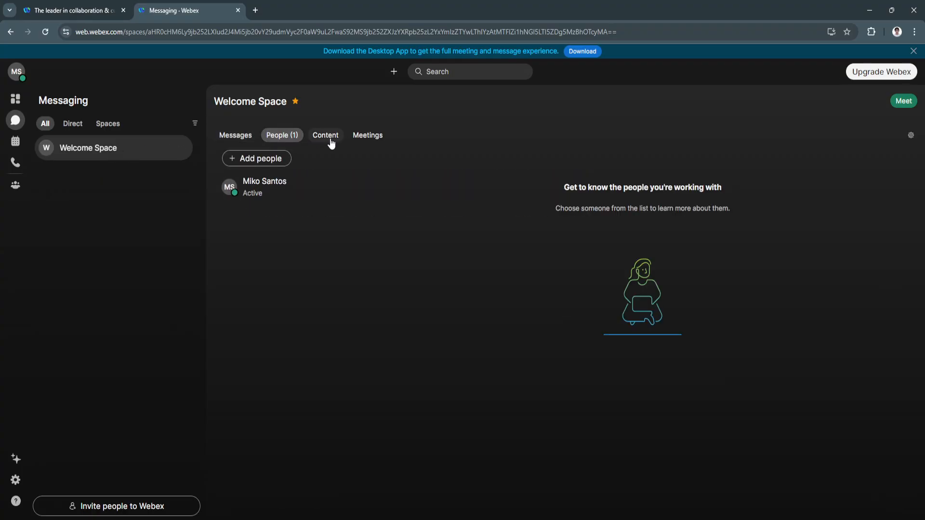
click(367, 135)
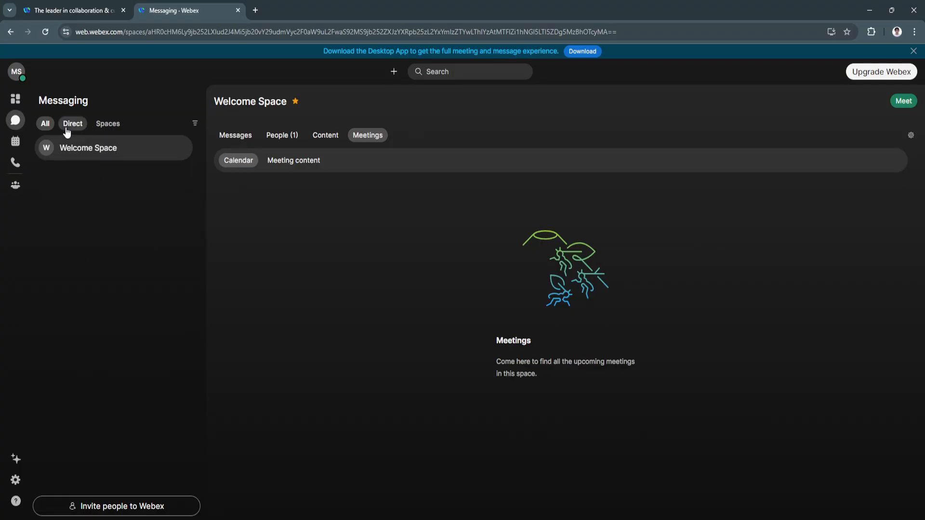
click(108, 123)
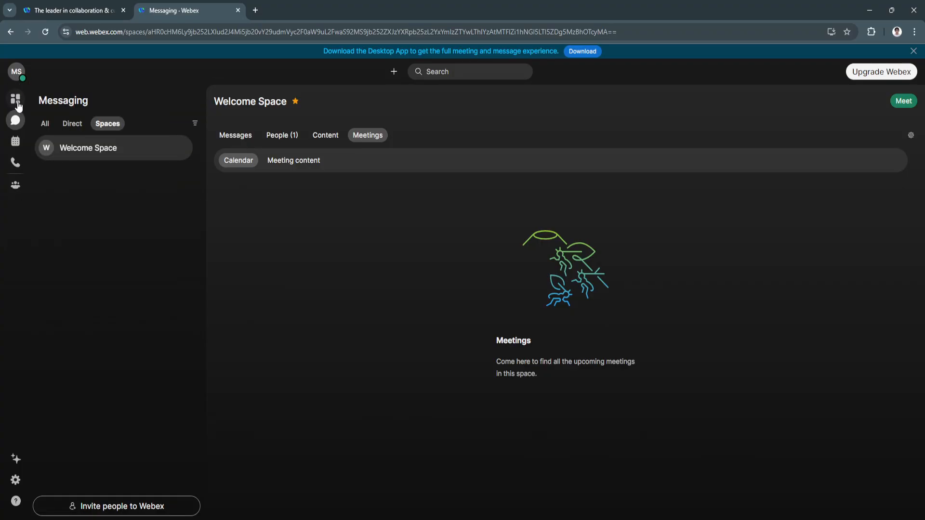
click(15, 98)
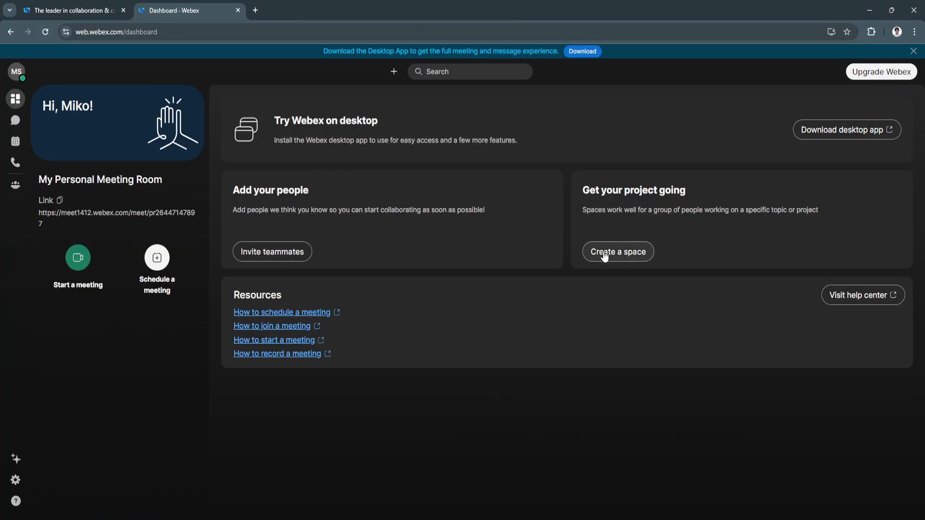
mouse_move(633, 259)
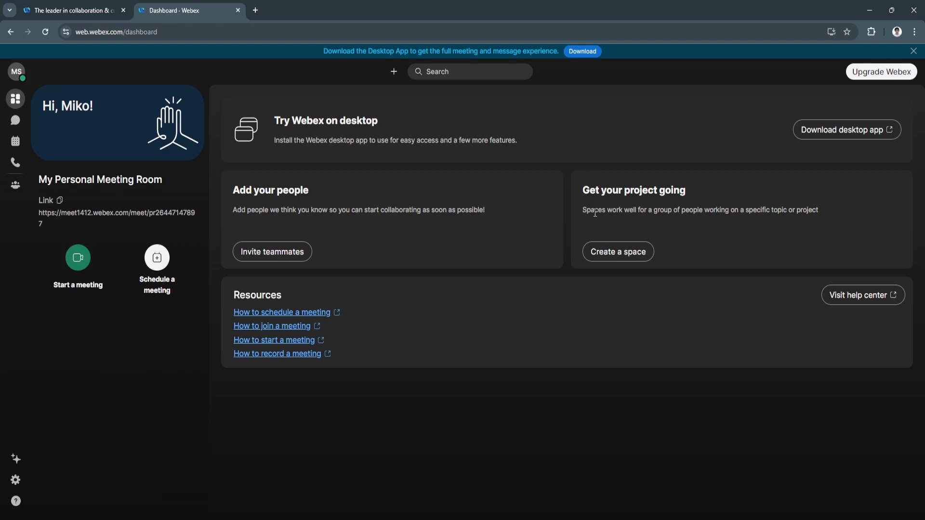
mouse_move(698, 224)
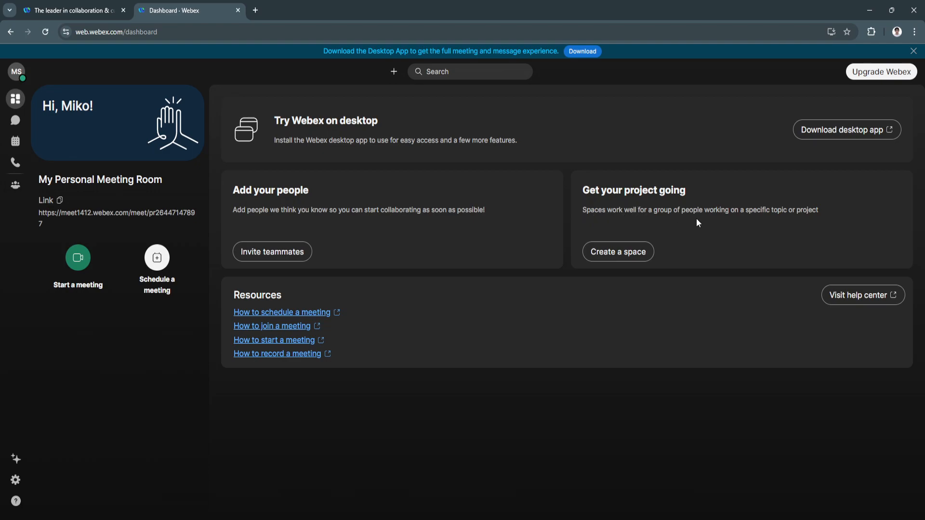
mouse_move(795, 210)
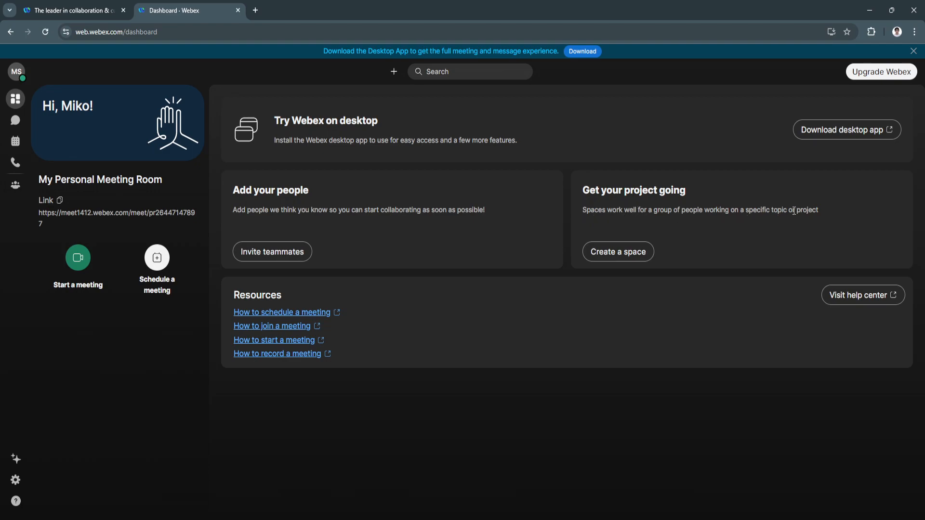
click(617, 252)
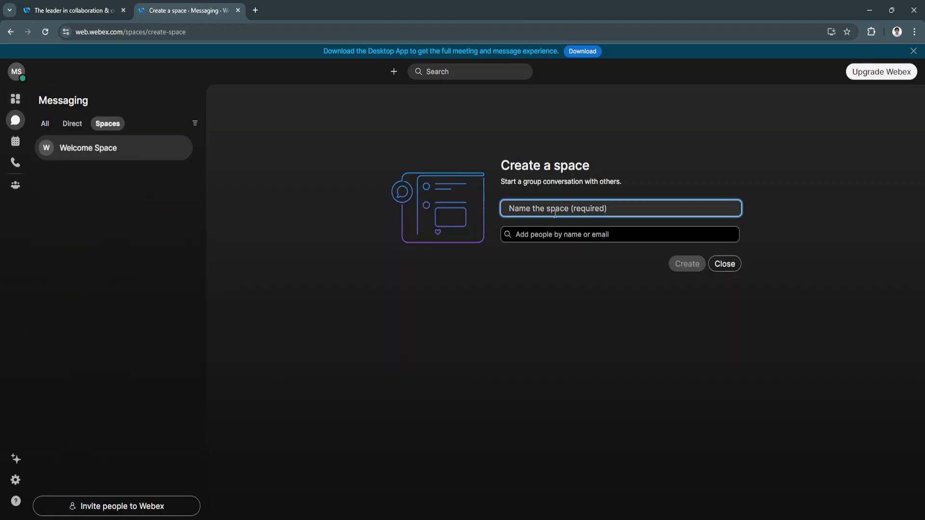
Name the new space 'TEST' and create it
text(TEST)
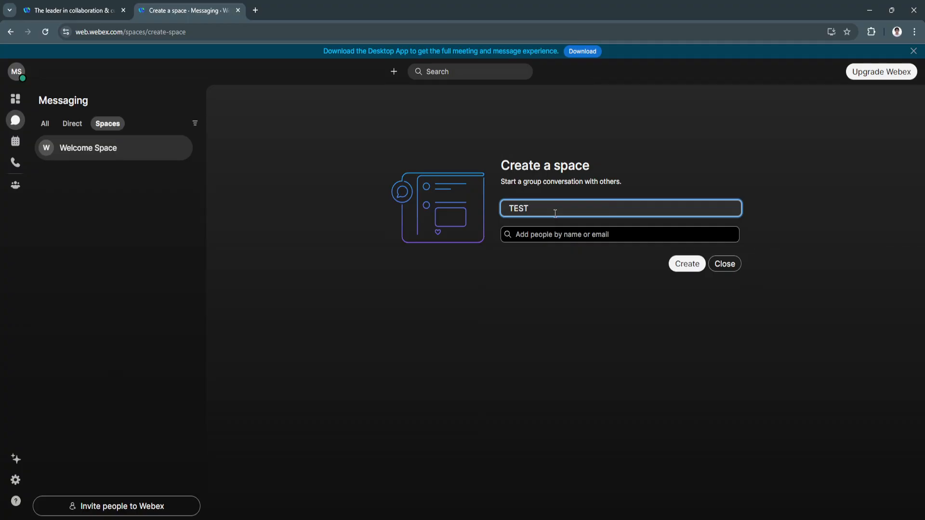
click(686, 263)
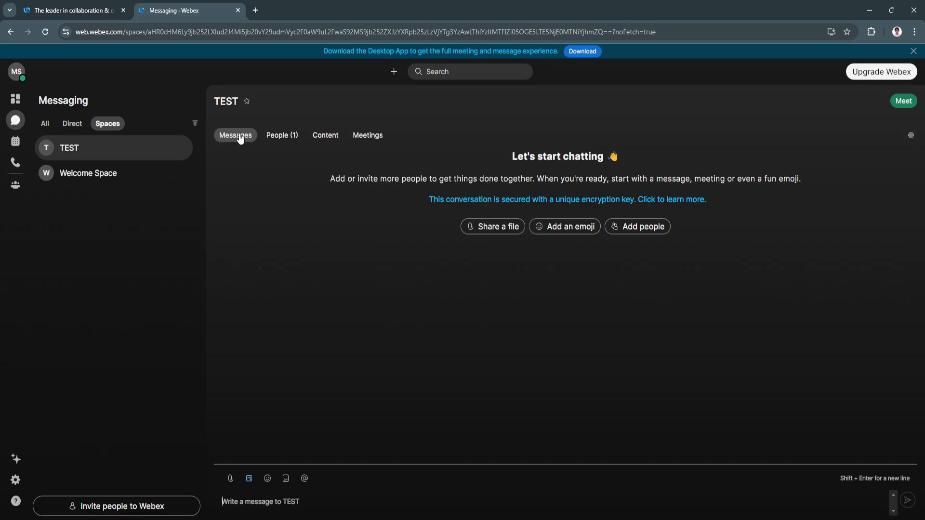
mouse_move(289, 470)
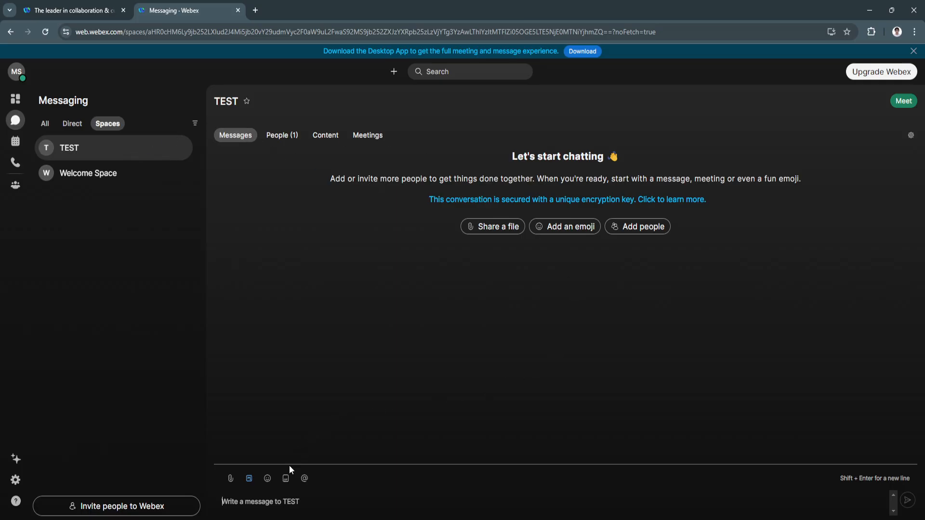
mouse_move(353, 496)
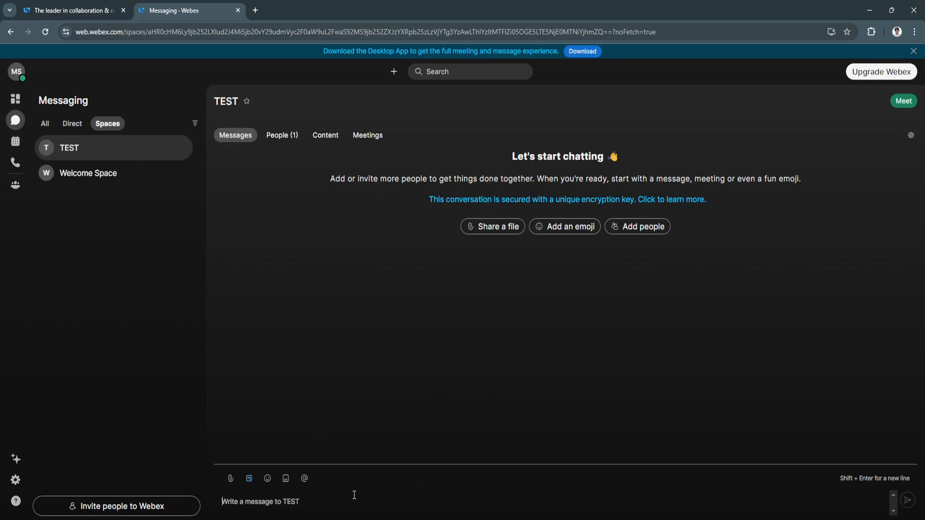
mouse_move(248, 479)
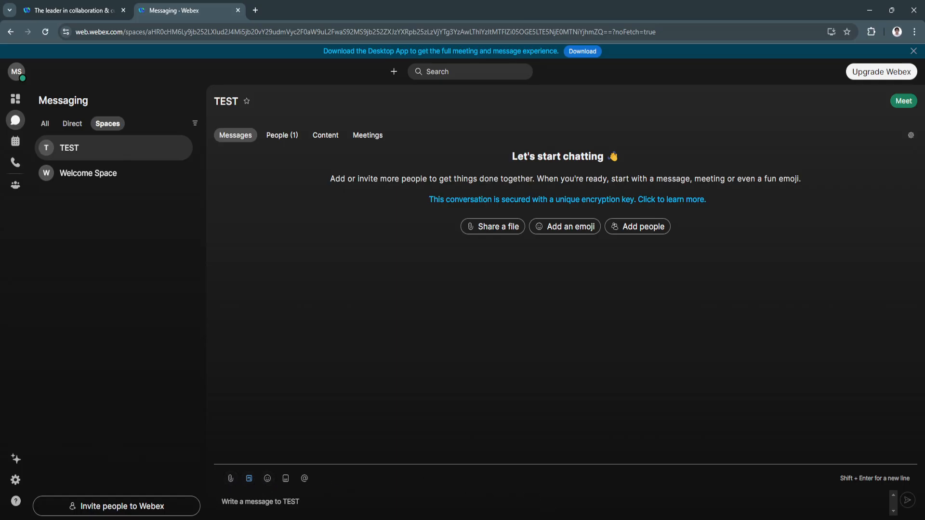
mouse_move(274, 427)
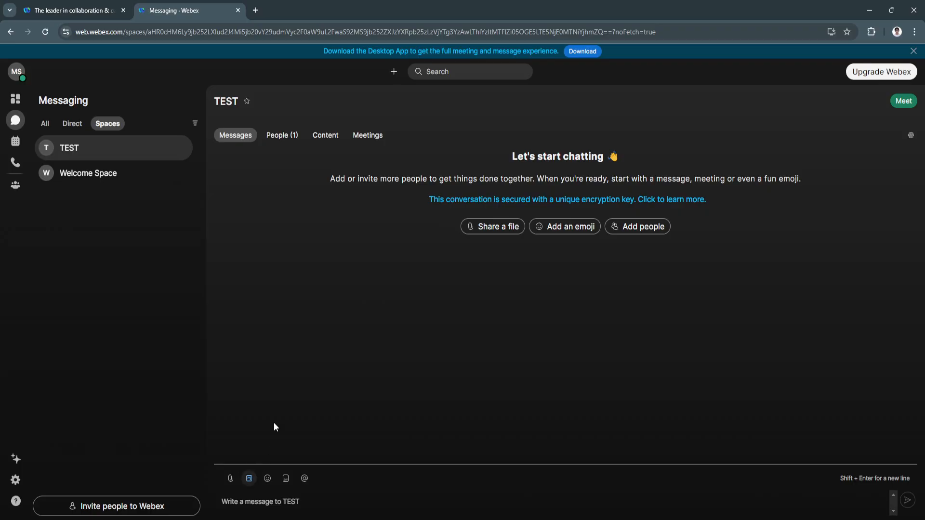
mouse_move(431, 192)
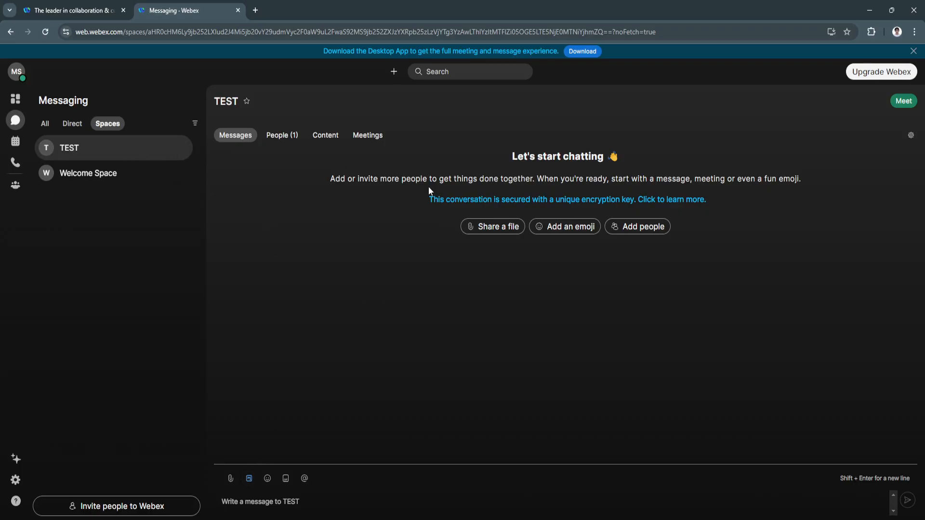
Browse the TEST space's People, Files, Whiteboards, Meeting content and Calendar sections
click(281, 135)
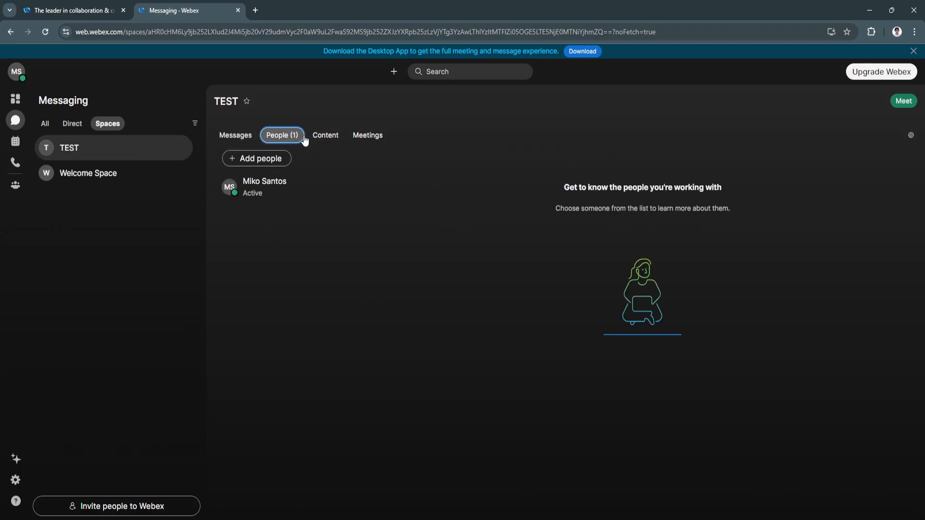
mouse_move(254, 158)
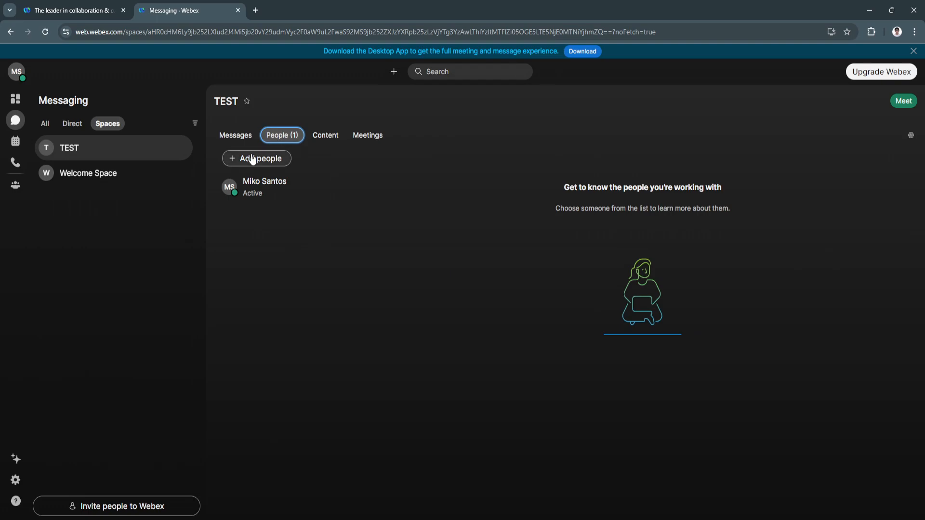
click(324, 135)
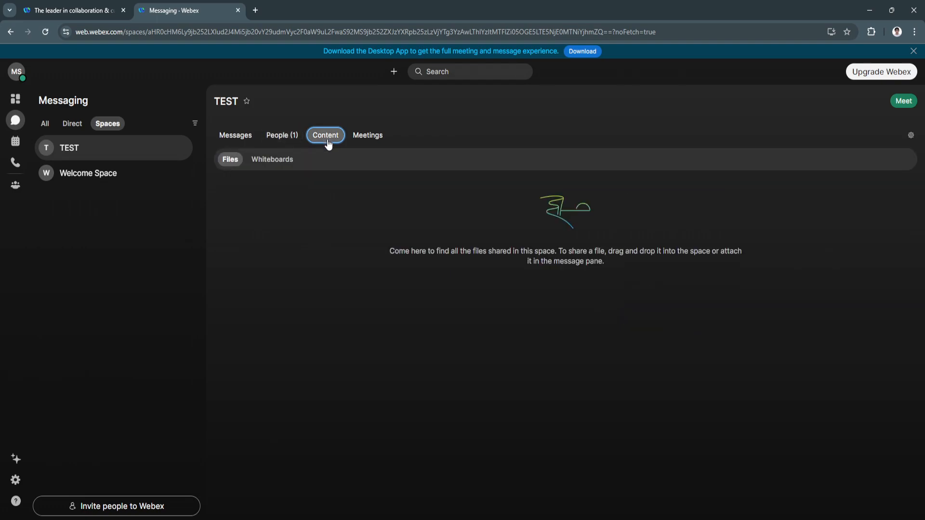
mouse_move(447, 263)
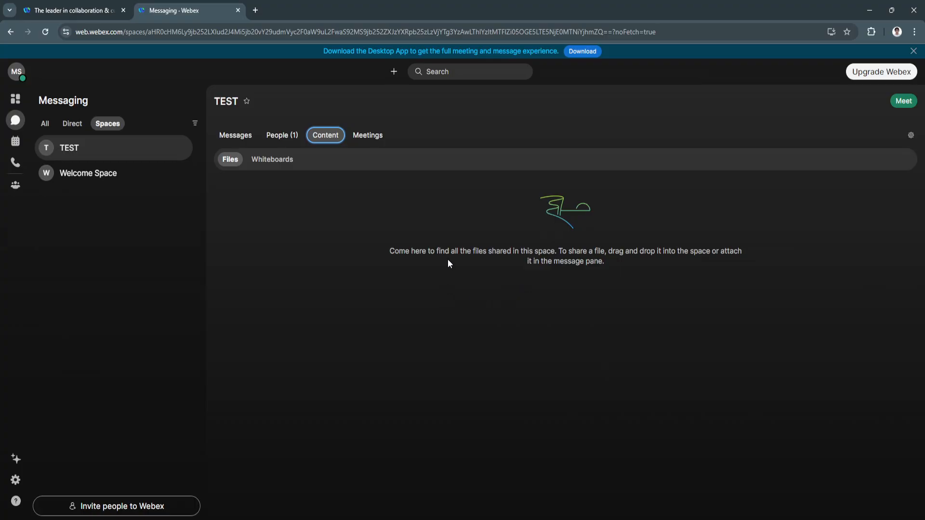
mouse_move(430, 297)
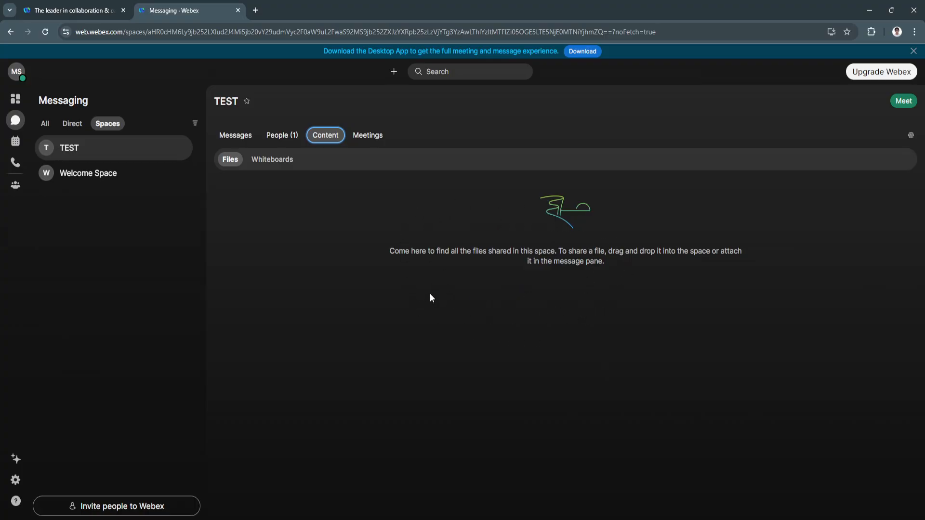
click(272, 159)
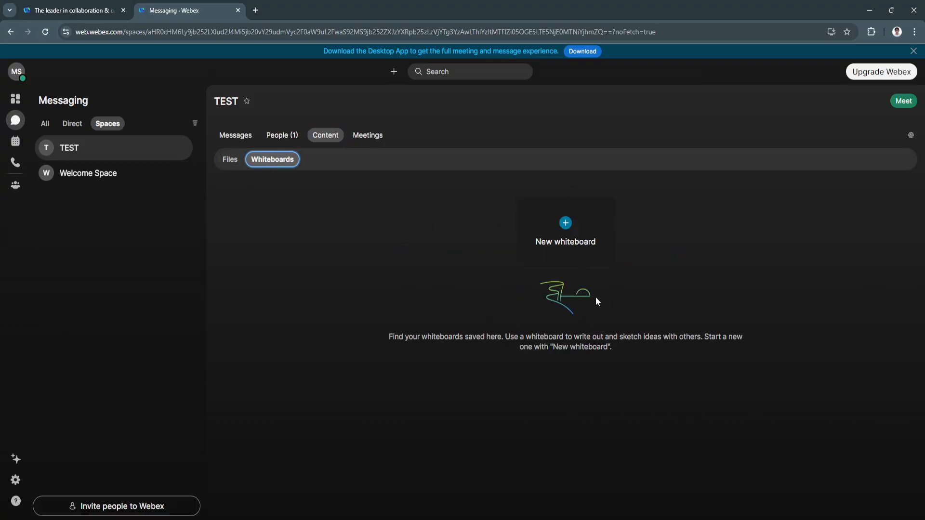
mouse_move(564, 242)
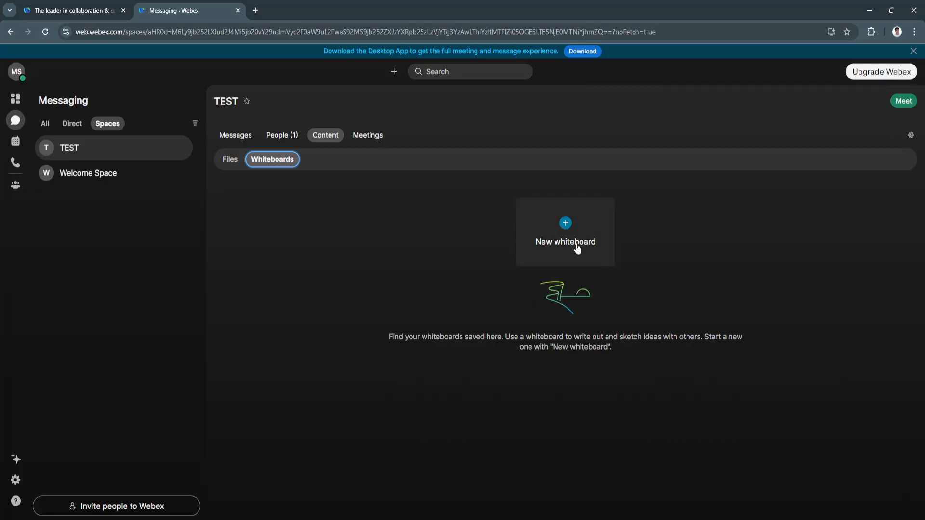
click(367, 135)
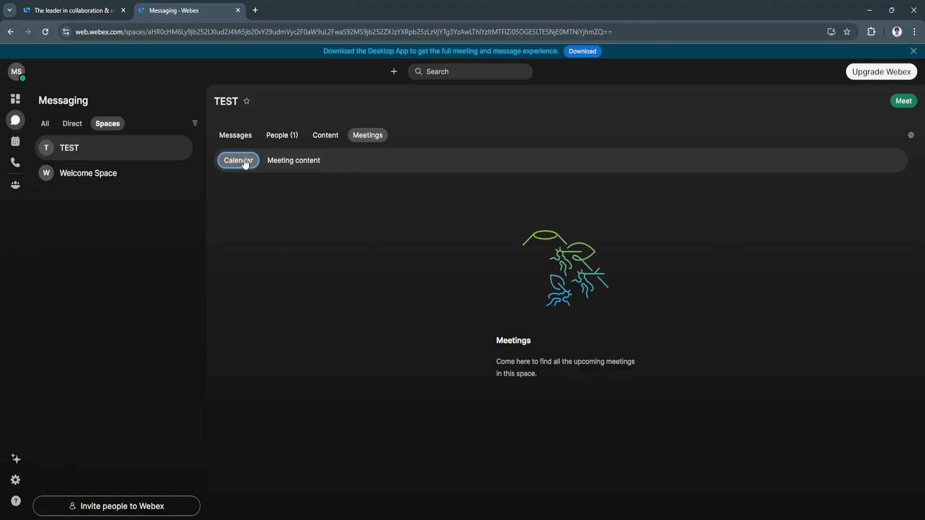
click(294, 160)
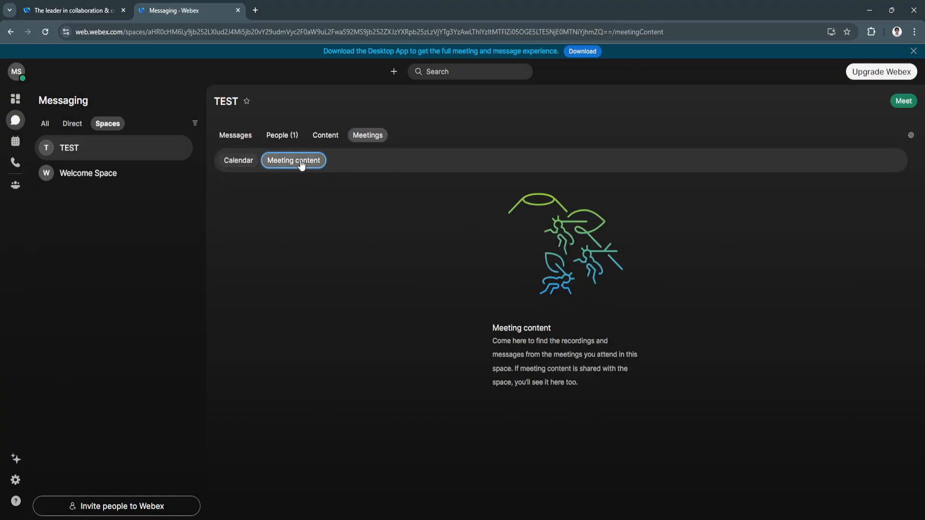
click(238, 160)
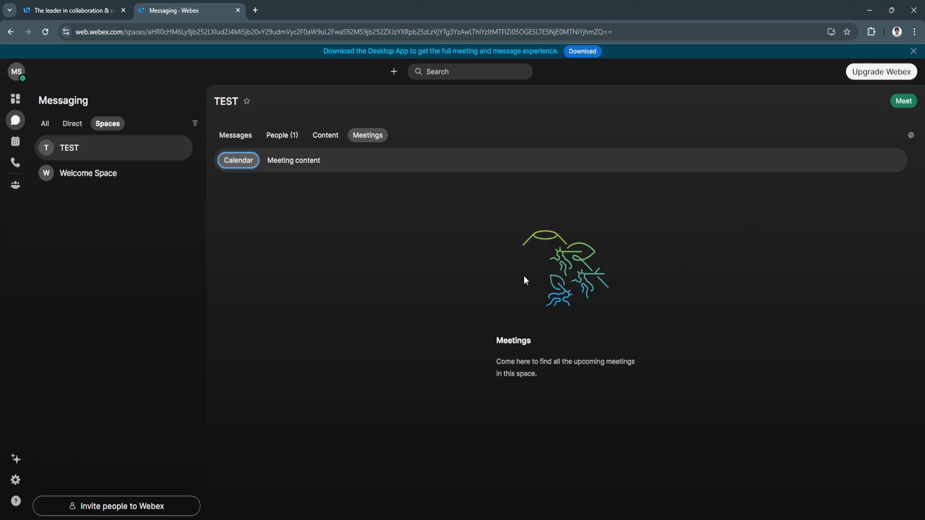
mouse_move(297, 131)
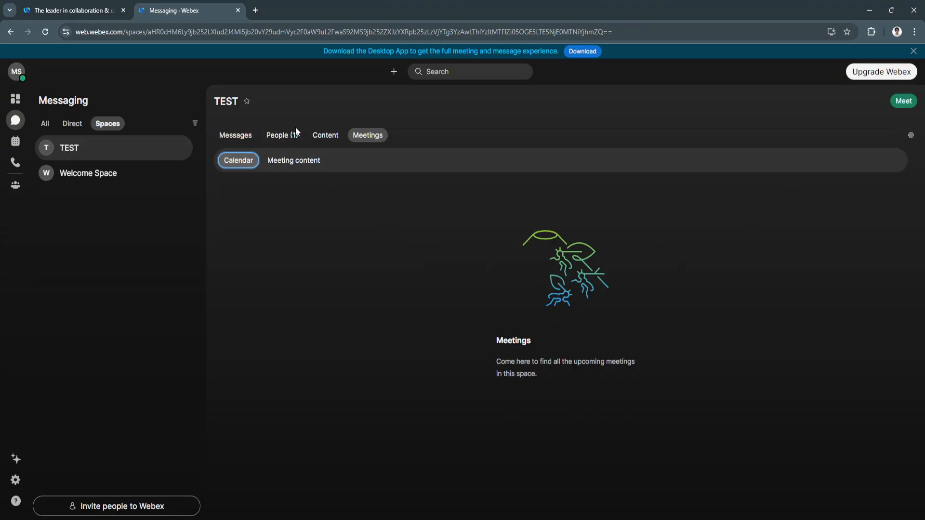
mouse_move(505, 250)
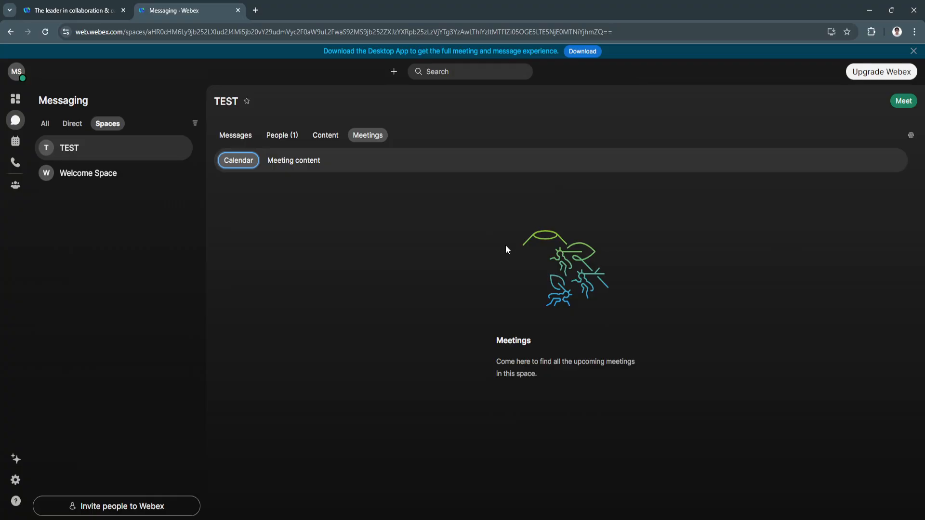
Open the TEST space's meeting pre-join screen, then go back without starting
click(903, 101)
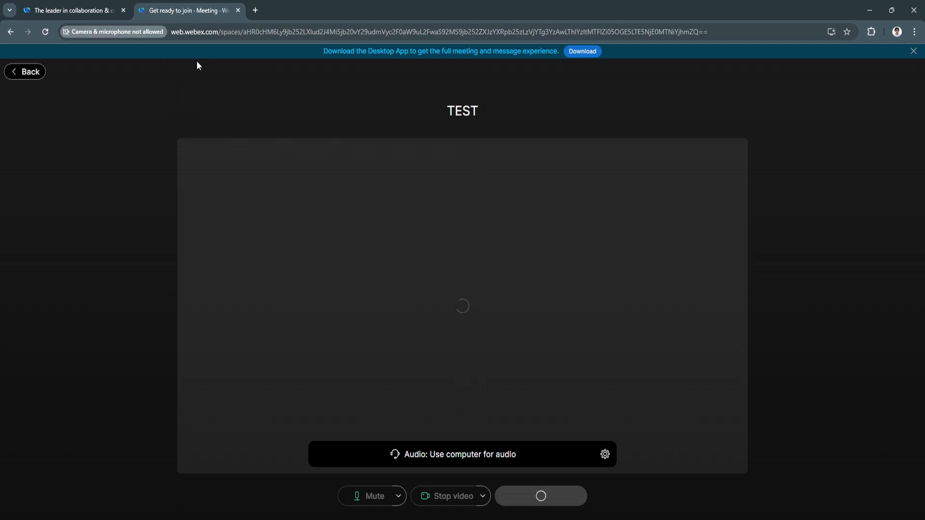
mouse_move(93, 23)
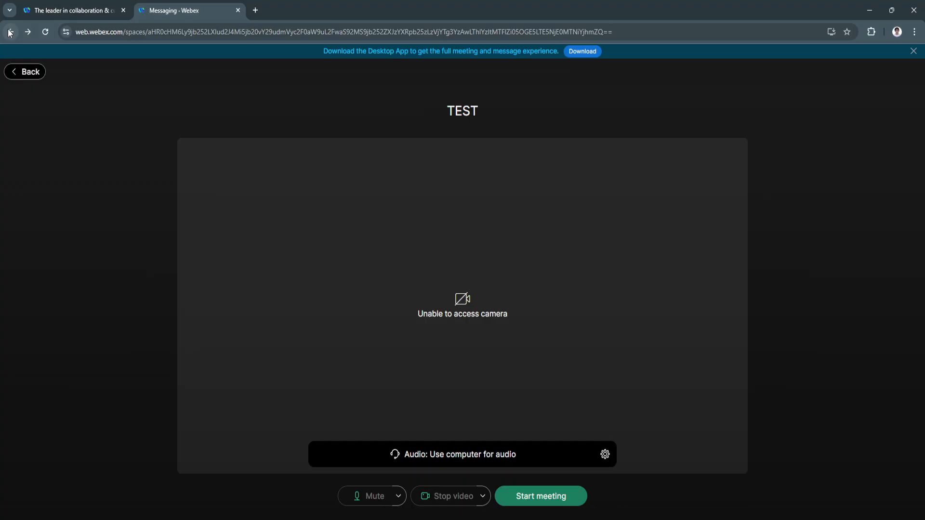
mouse_move(478, 375)
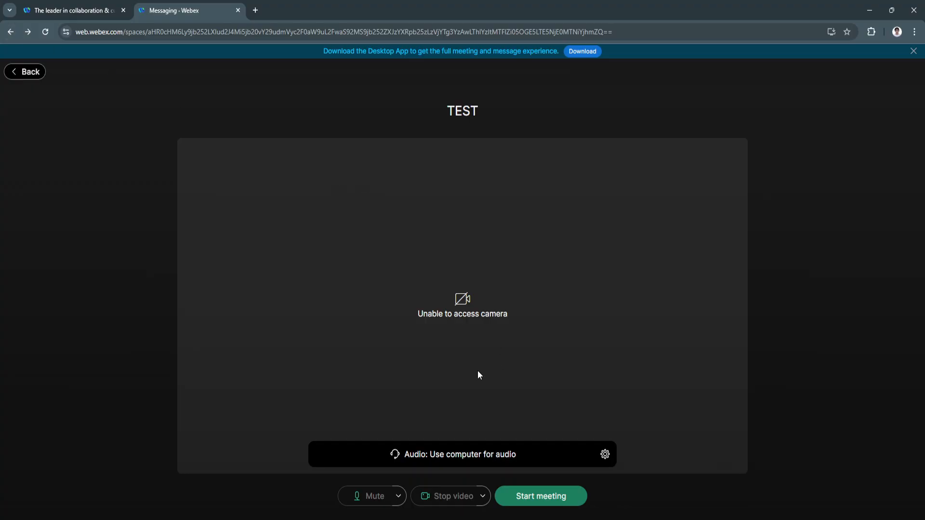
mouse_move(540, 496)
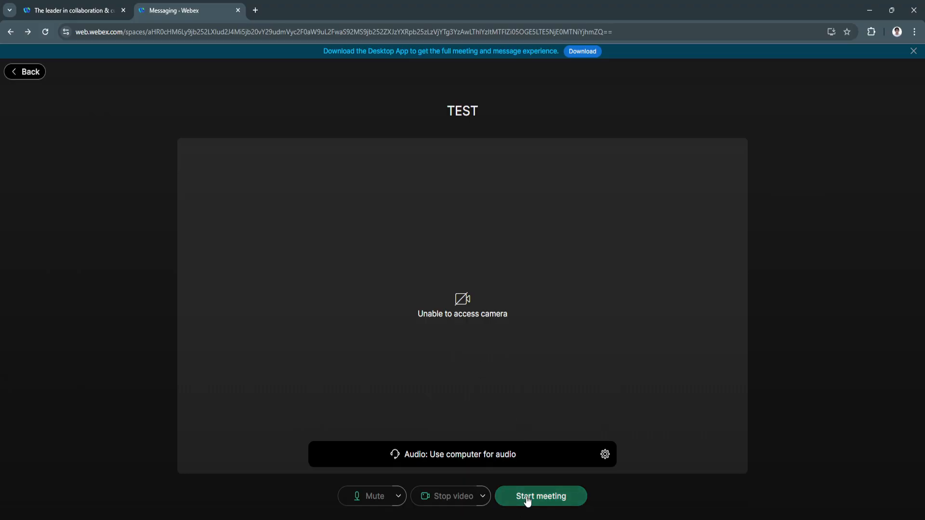
mouse_move(513, 441)
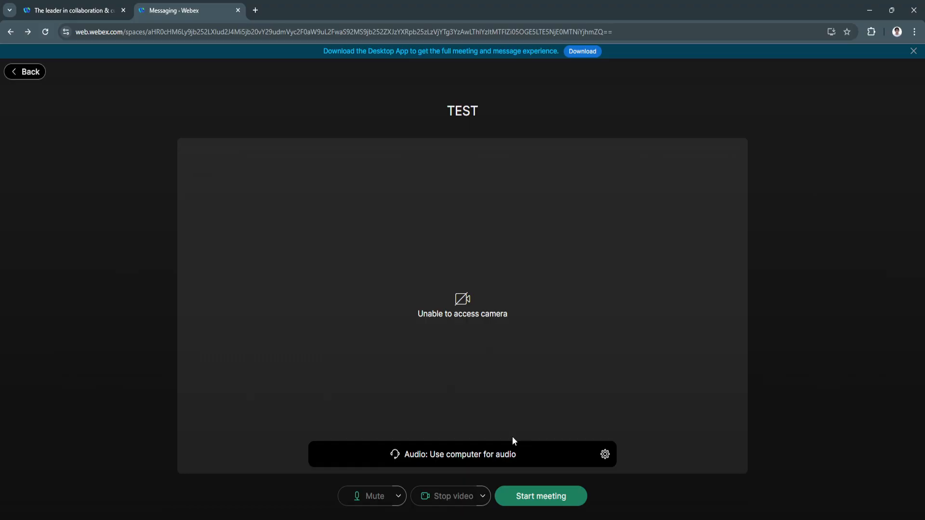
click(25, 71)
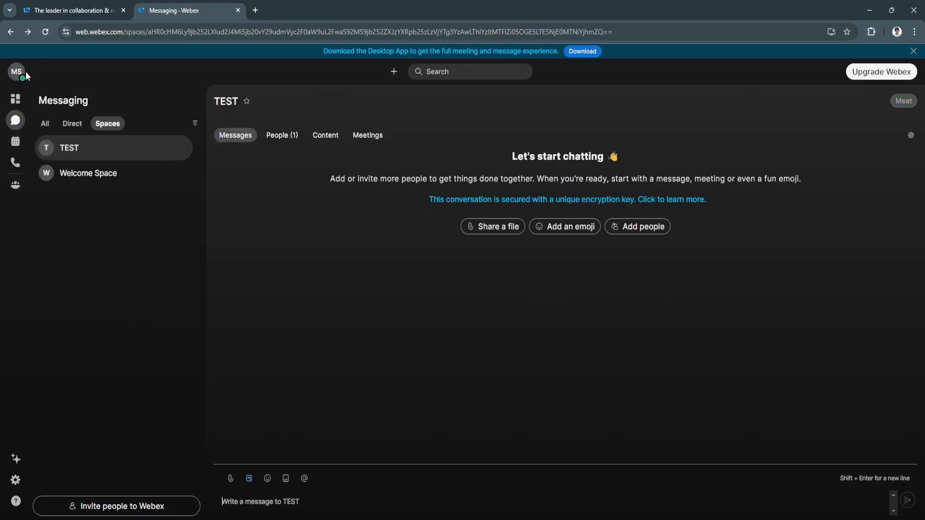
mouse_move(15, 121)
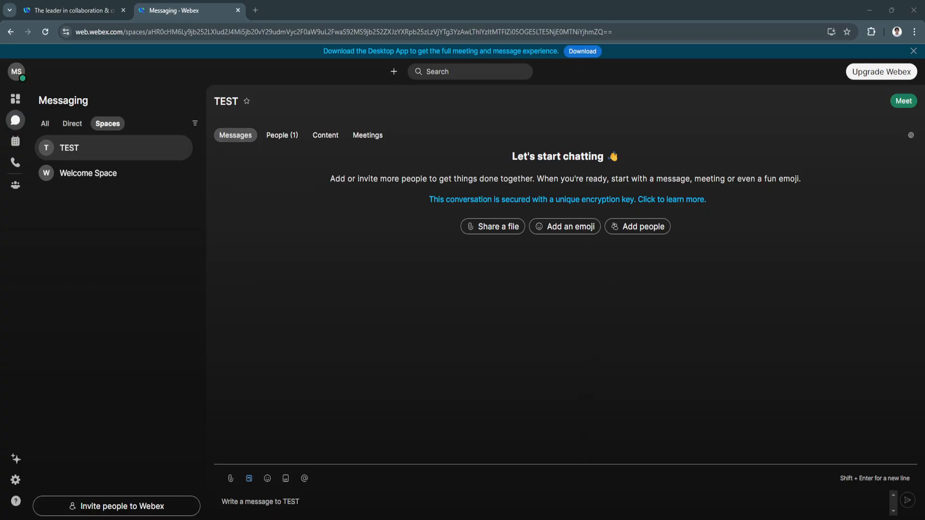
Go to the Meetings page and dismiss its introduction tip
click(15, 141)
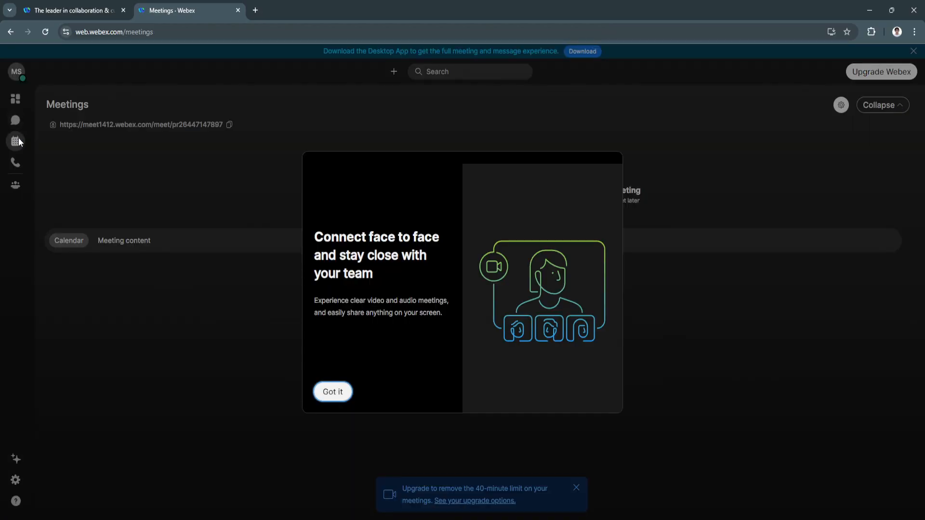
click(332, 392)
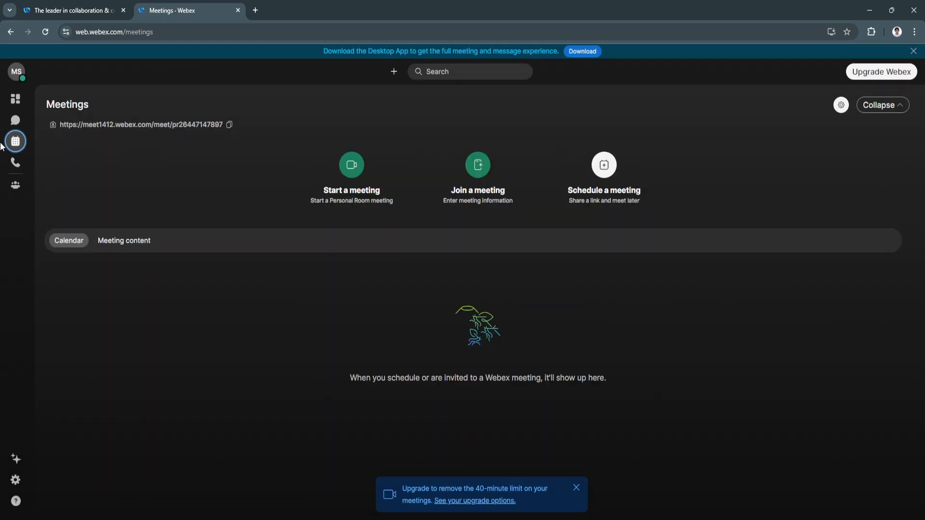
mouse_move(16, 142)
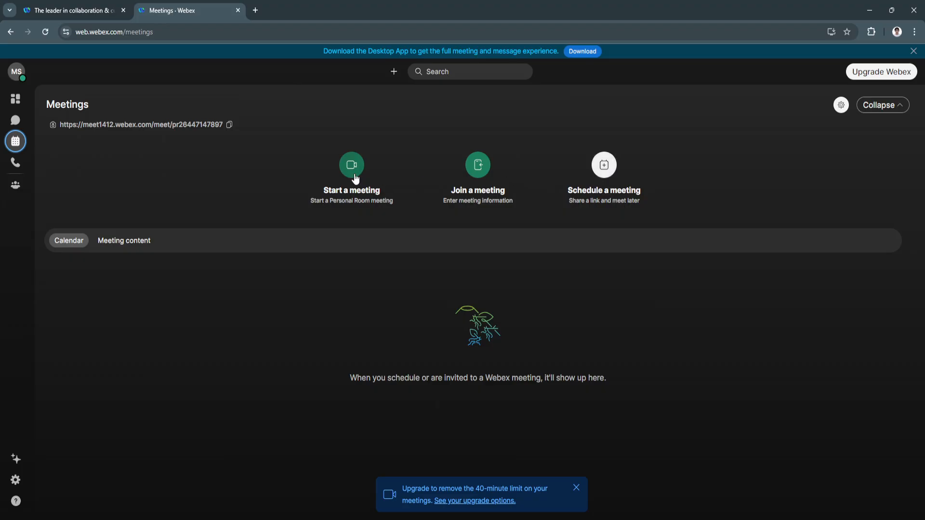
mouse_move(365, 163)
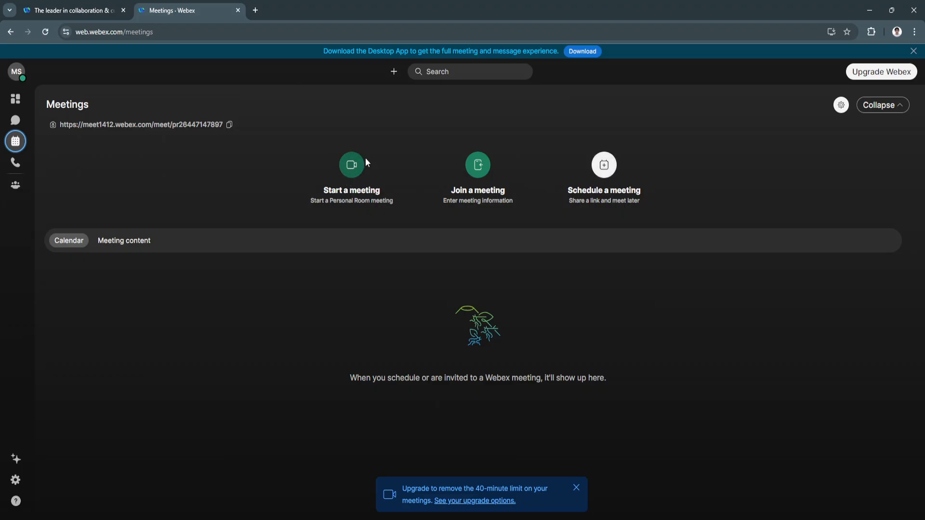
mouse_move(496, 148)
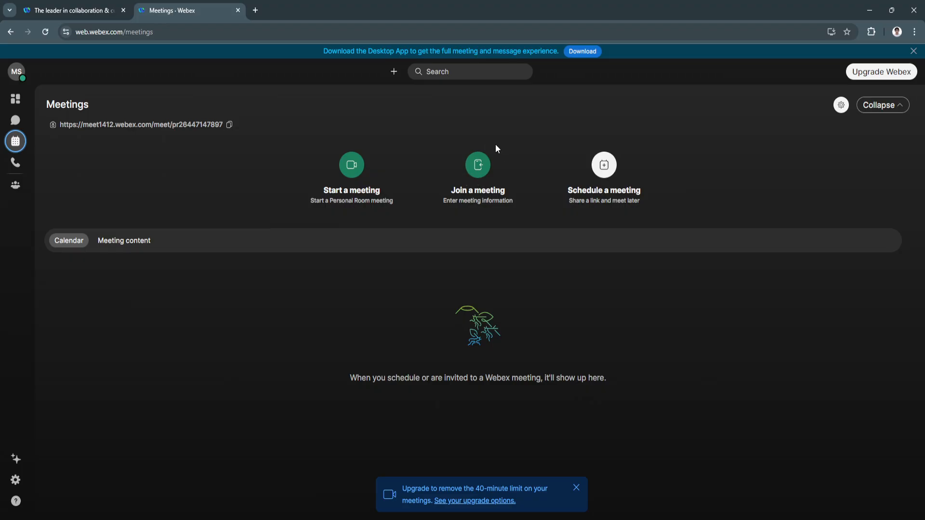
mouse_move(603, 180)
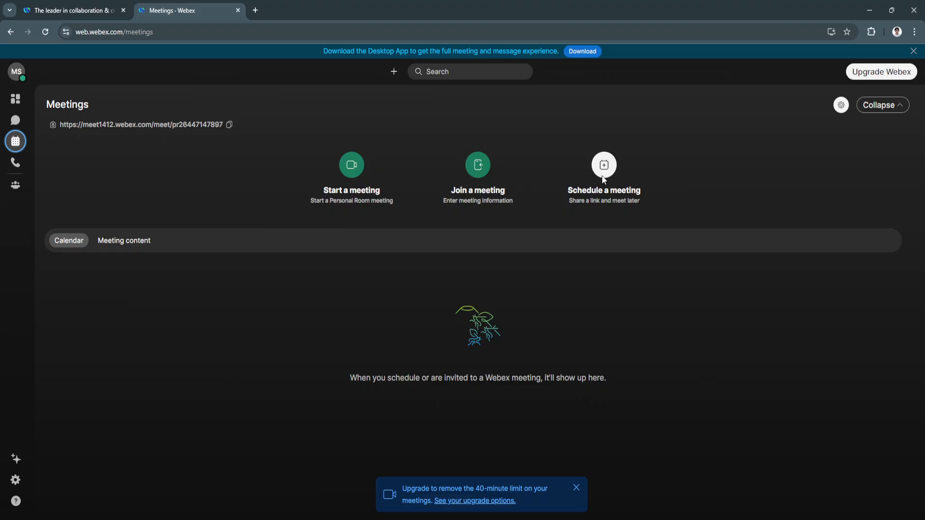
mouse_move(615, 181)
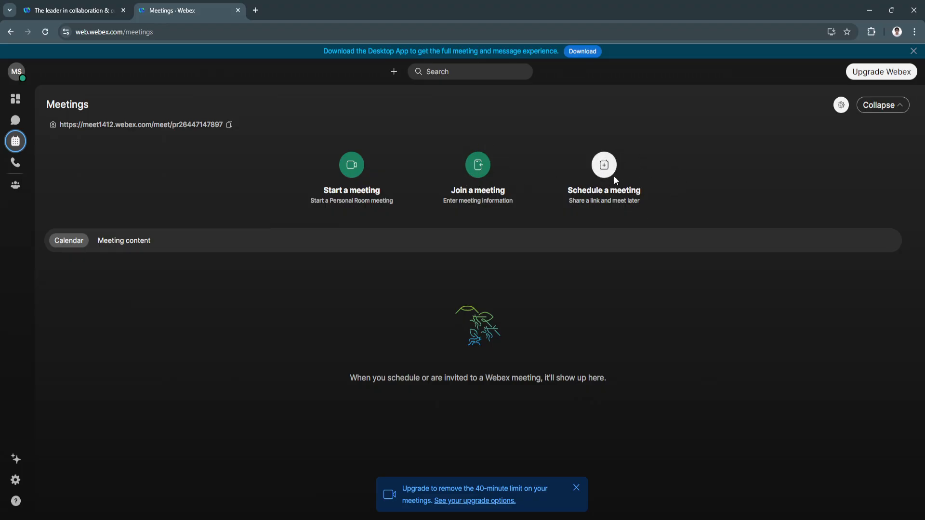
mouse_move(598, 184)
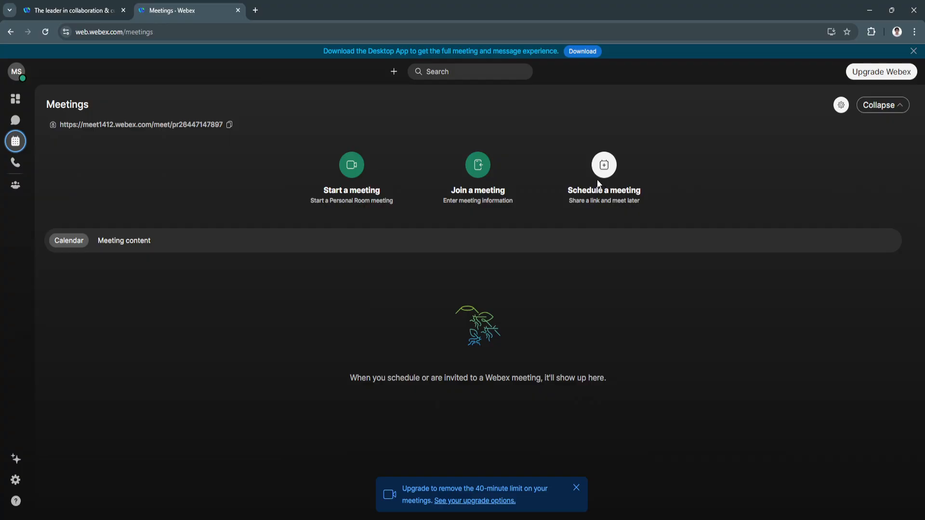
mouse_move(601, 179)
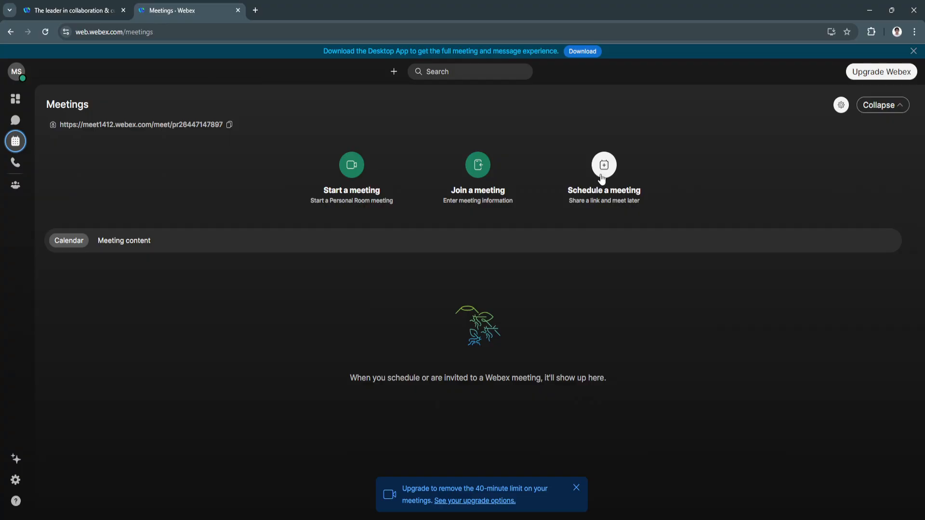
Open the Schedule a meeting form and focus the Invitees field
click(603, 165)
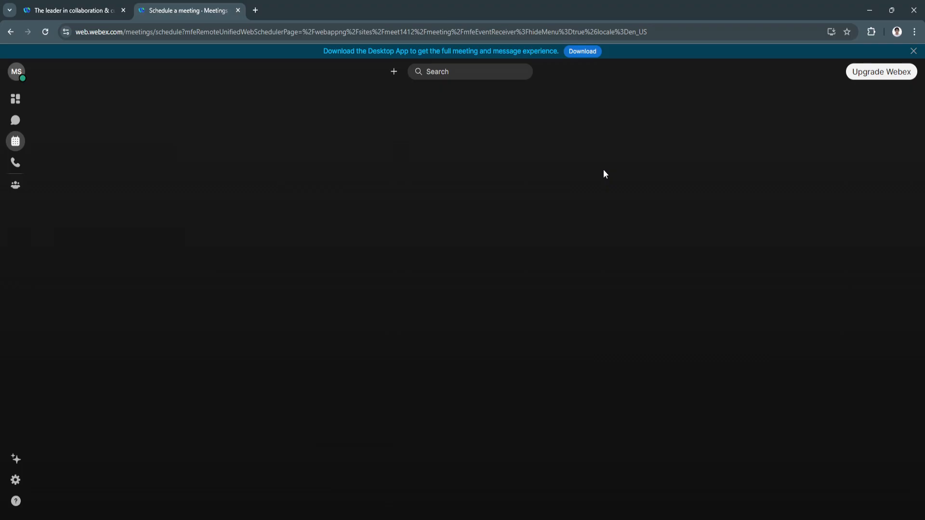
mouse_move(425, 154)
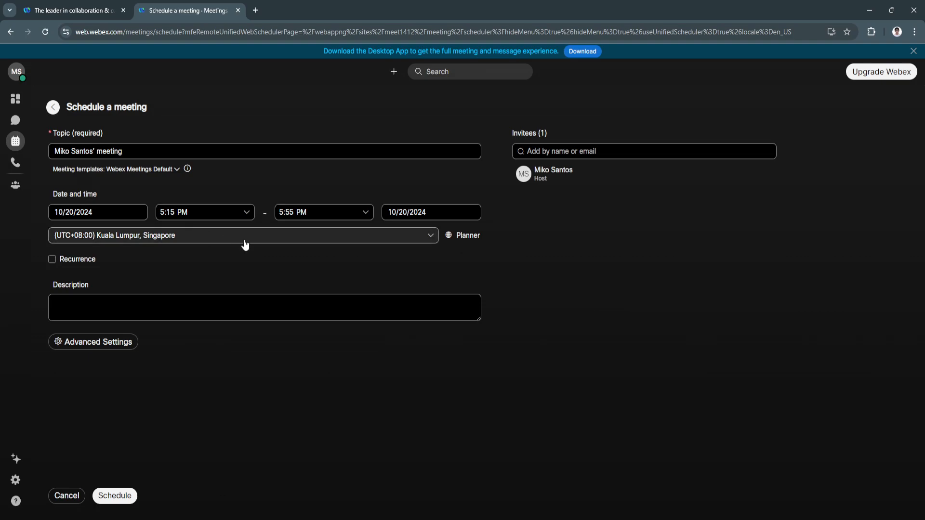
click(643, 151)
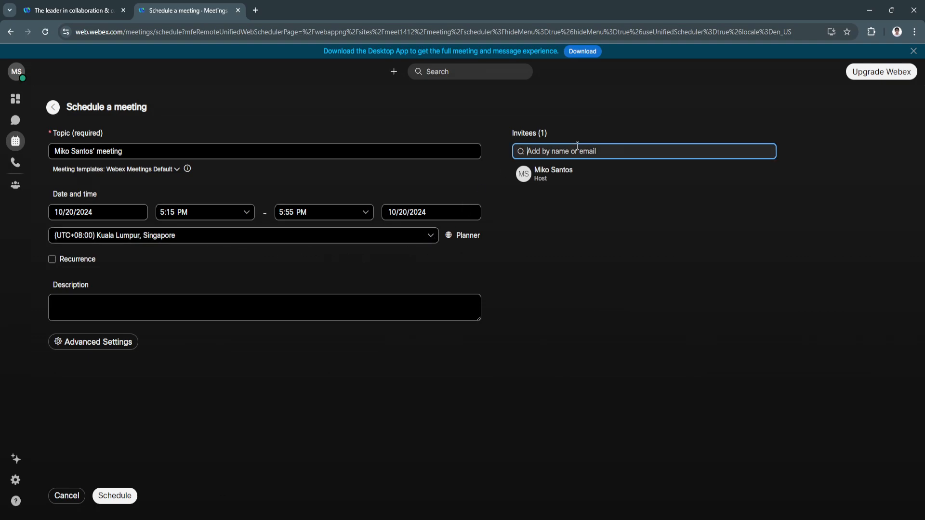
mouse_move(531, 144)
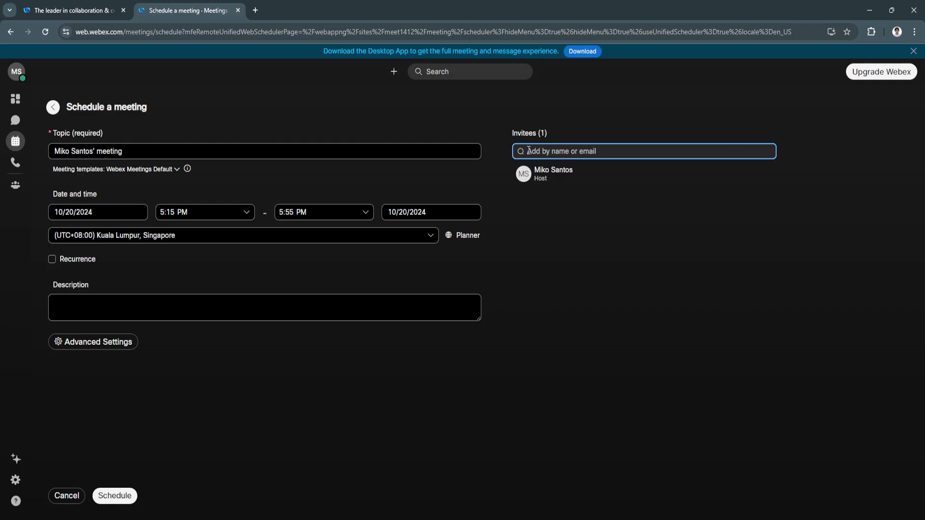
mouse_move(478, 128)
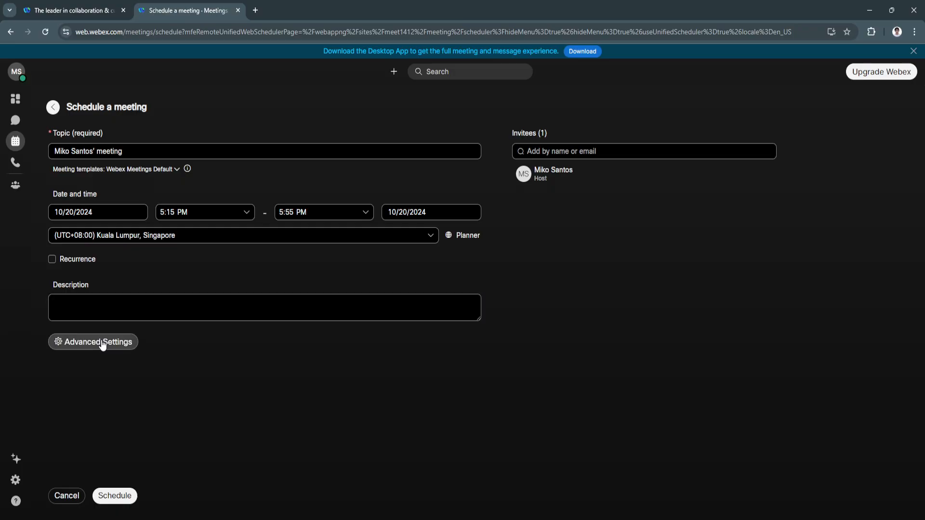
Browse the meeting's Advanced Settings audio and schedule options, then go to Calls
click(93, 342)
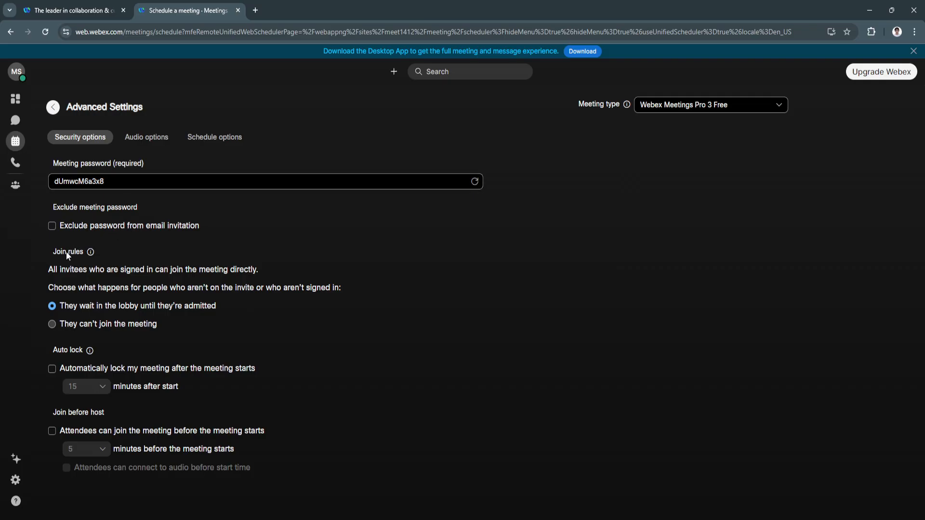
mouse_move(105, 416)
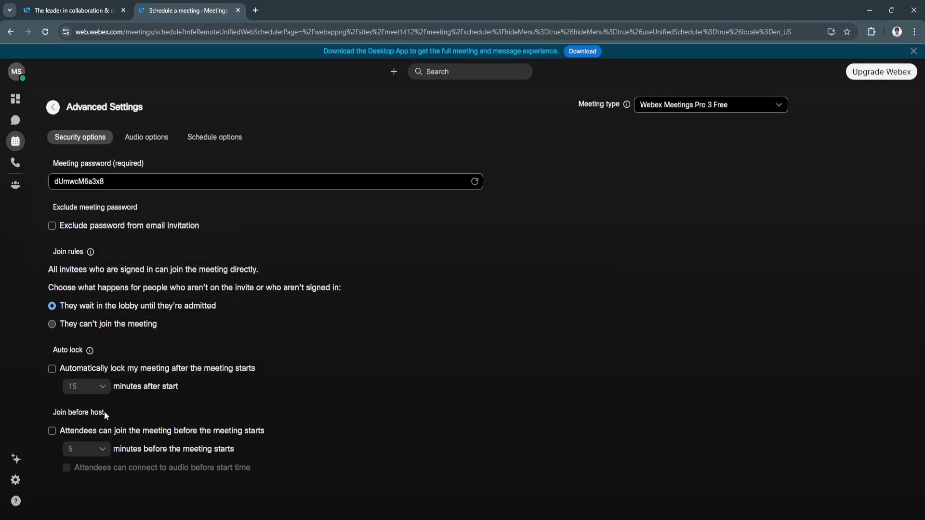
click(146, 137)
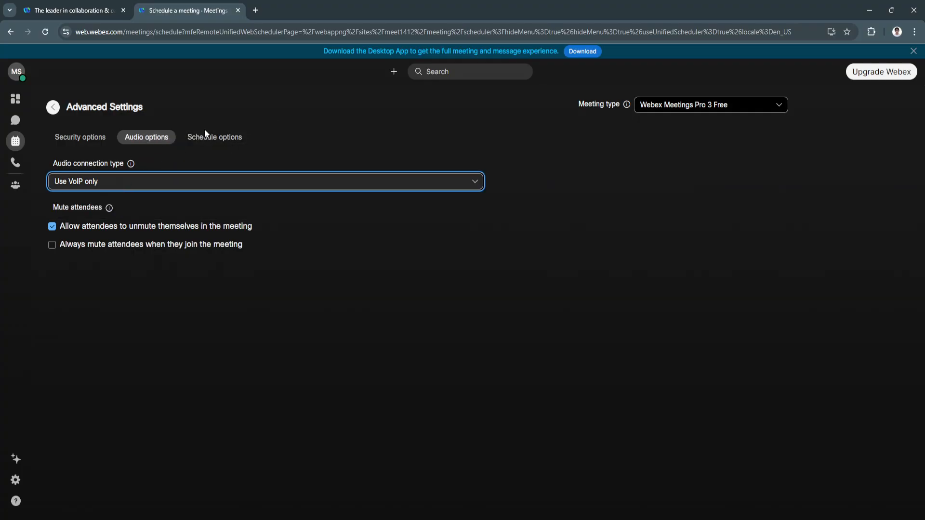
click(214, 137)
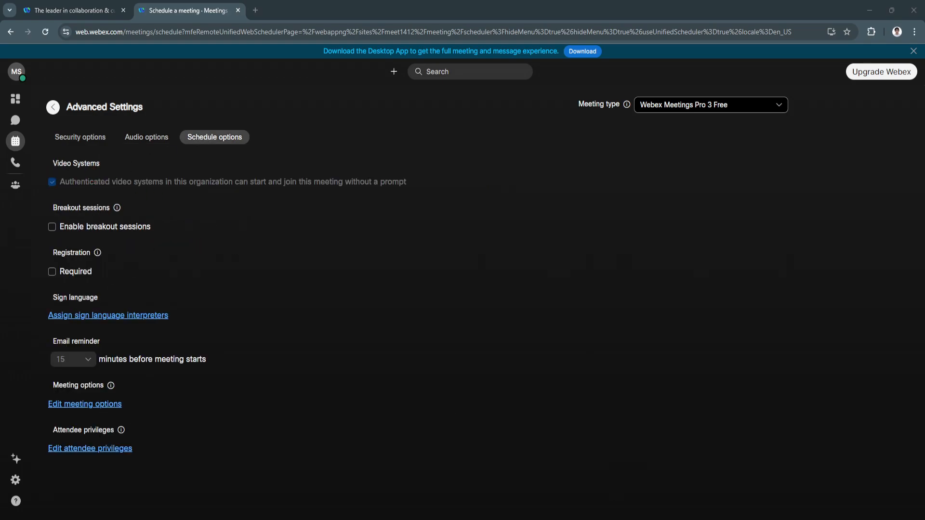
click(16, 163)
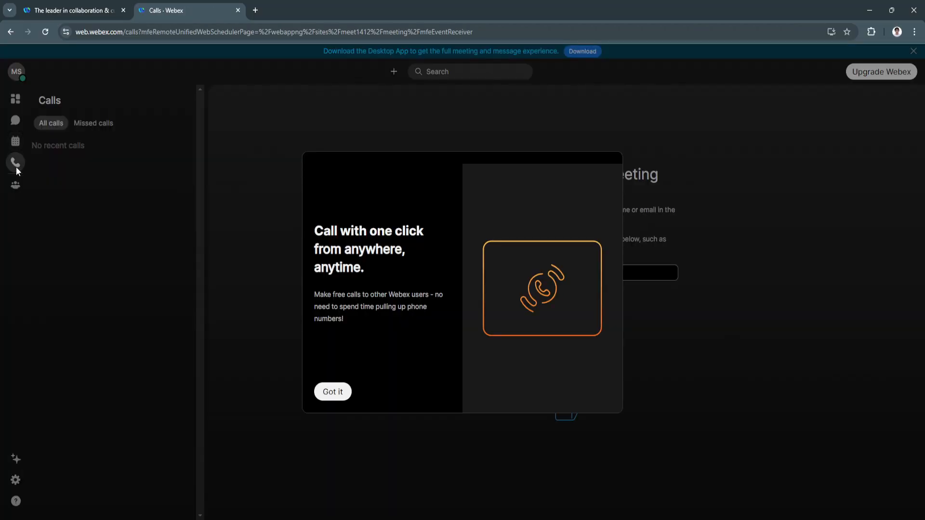
click(331, 391)
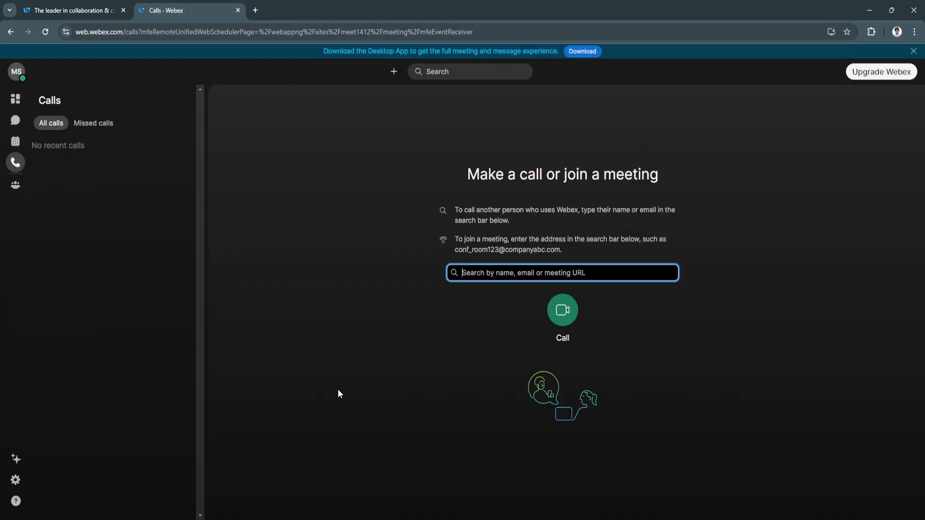
mouse_move(499, 179)
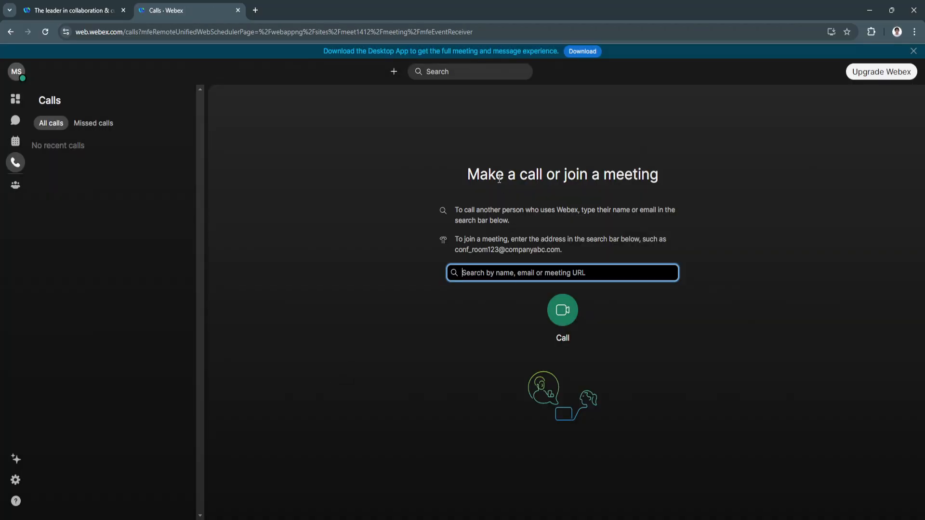
mouse_move(606, 178)
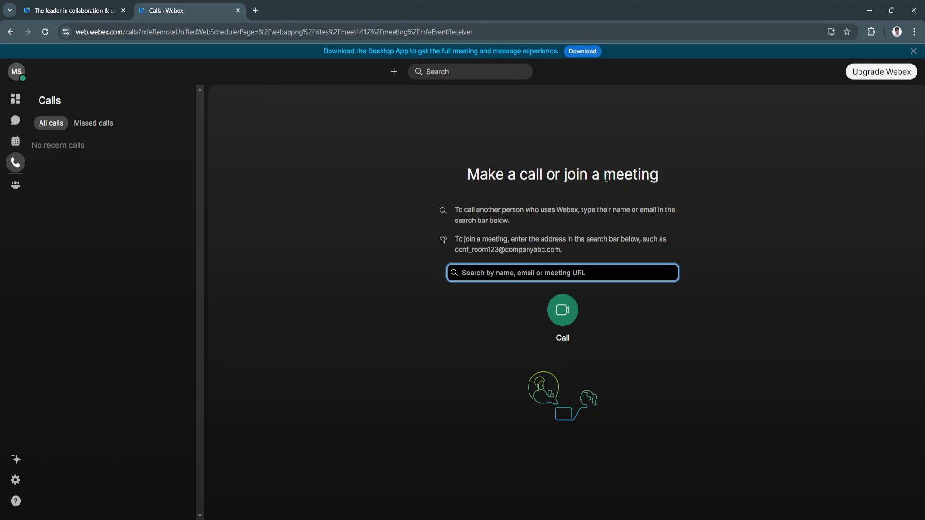
mouse_move(505, 266)
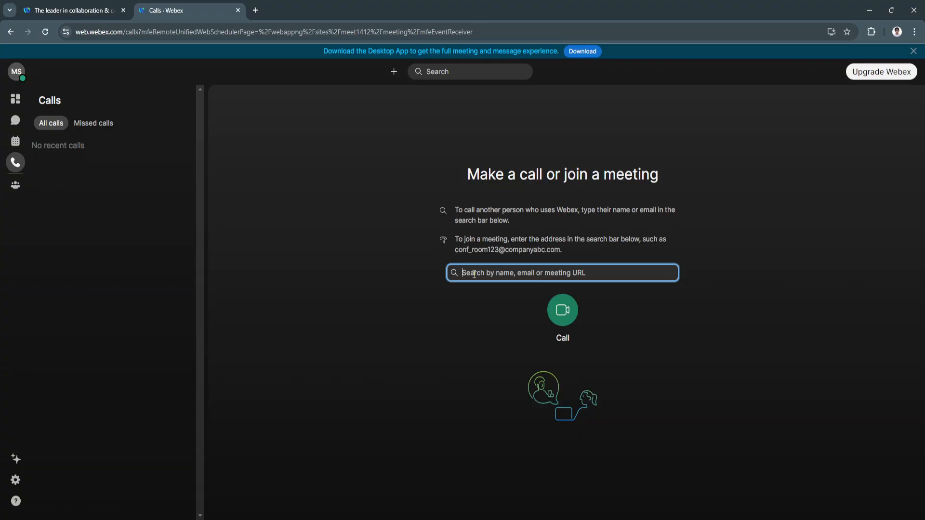
mouse_move(92, 123)
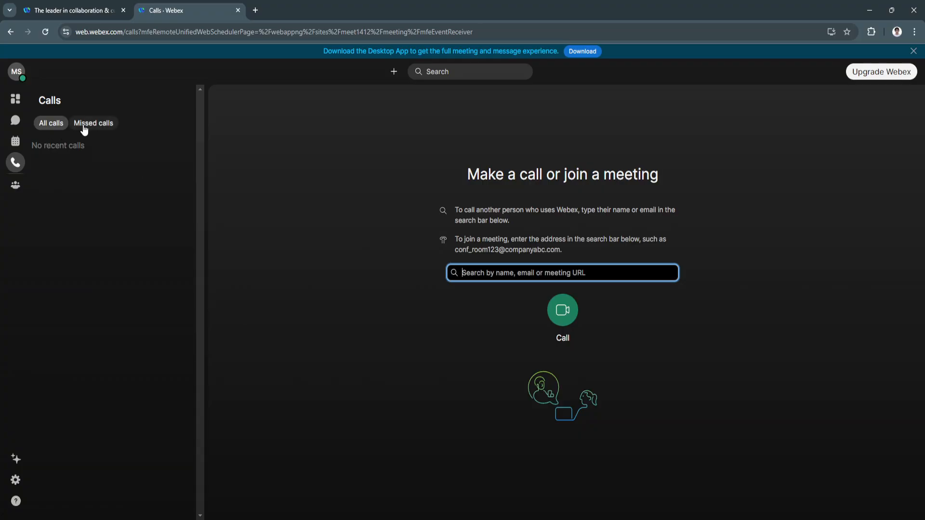
mouse_move(83, 148)
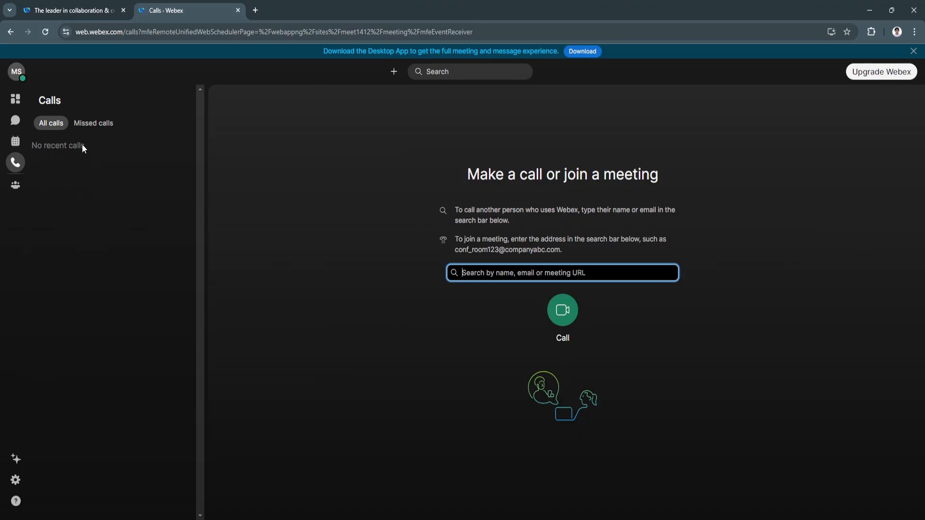
mouse_move(93, 122)
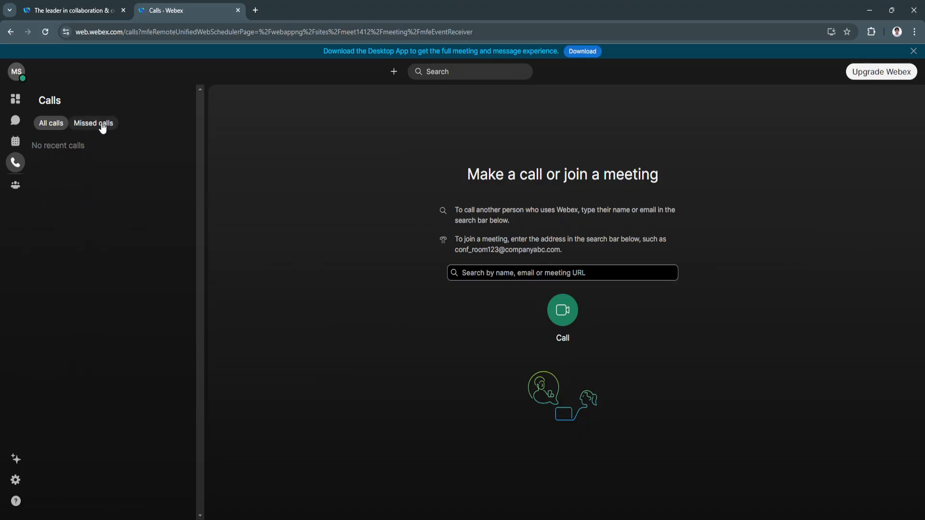
click(93, 123)
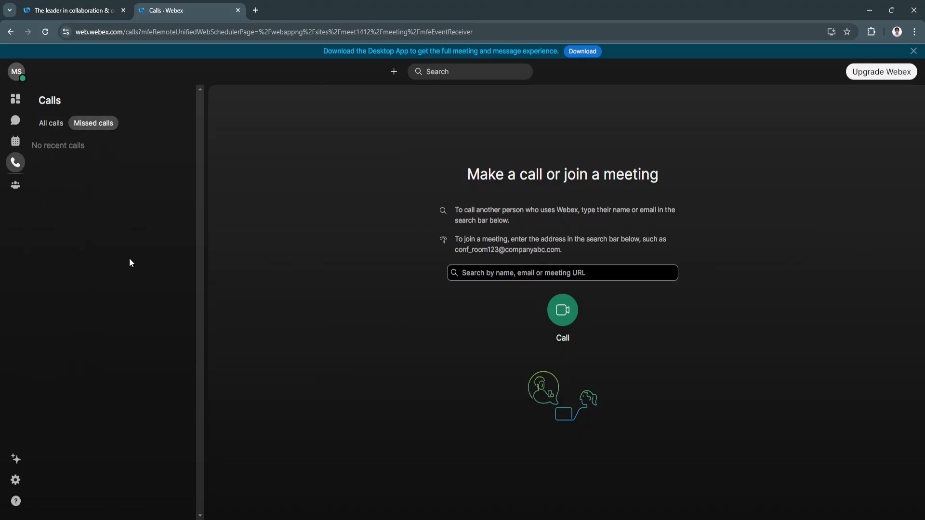
click(16, 140)
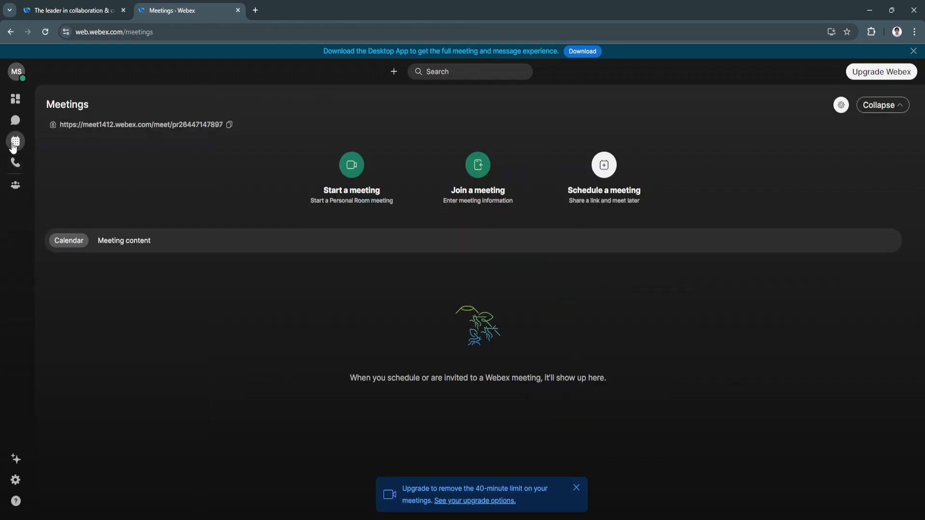
click(15, 163)
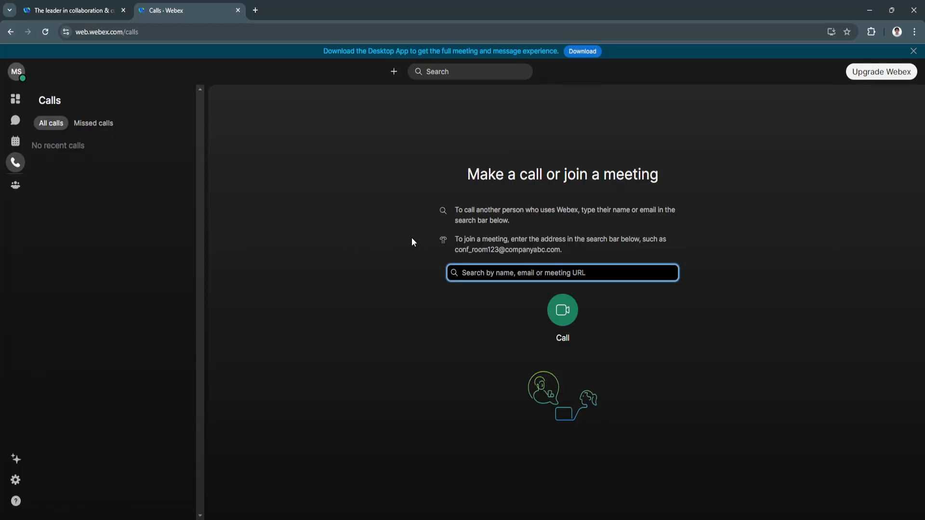
mouse_move(69, 162)
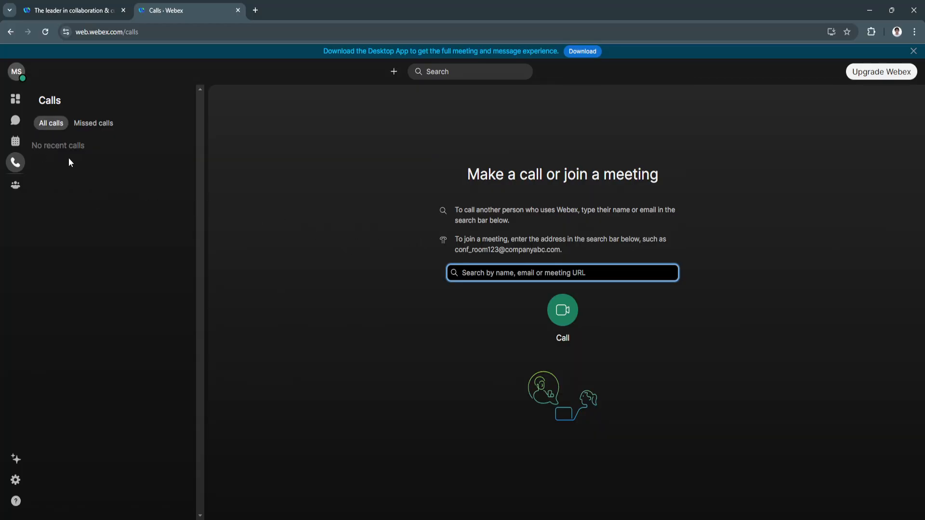
mouse_move(99, 173)
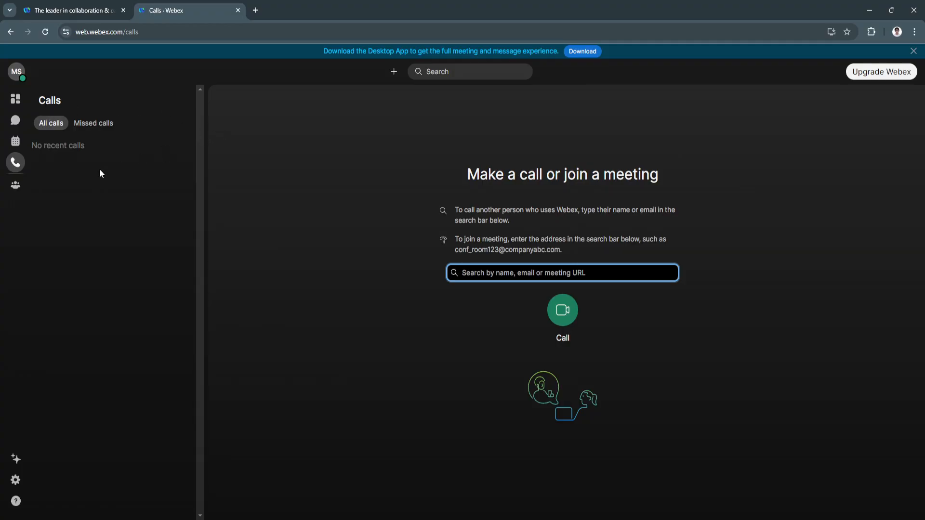
Go to the Teams page, dismiss its introduction card, and begin creating a new team
click(15, 185)
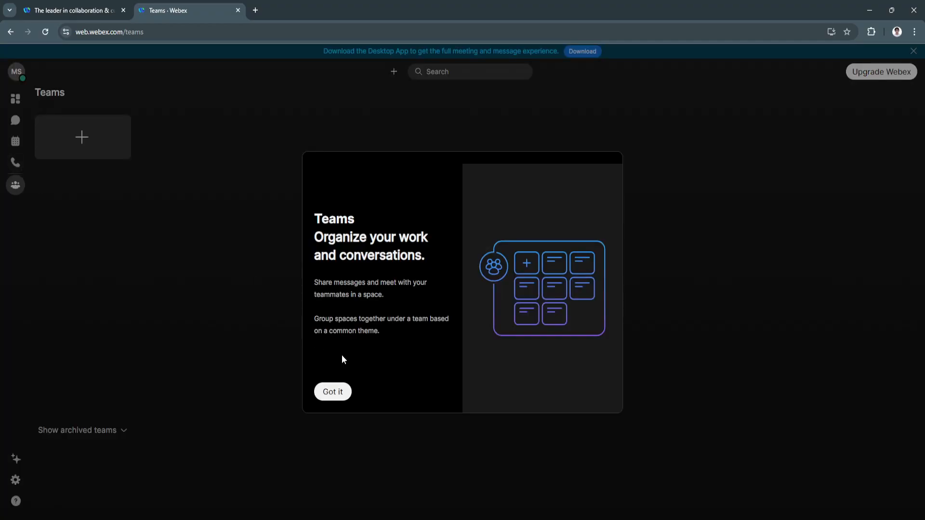
click(332, 391)
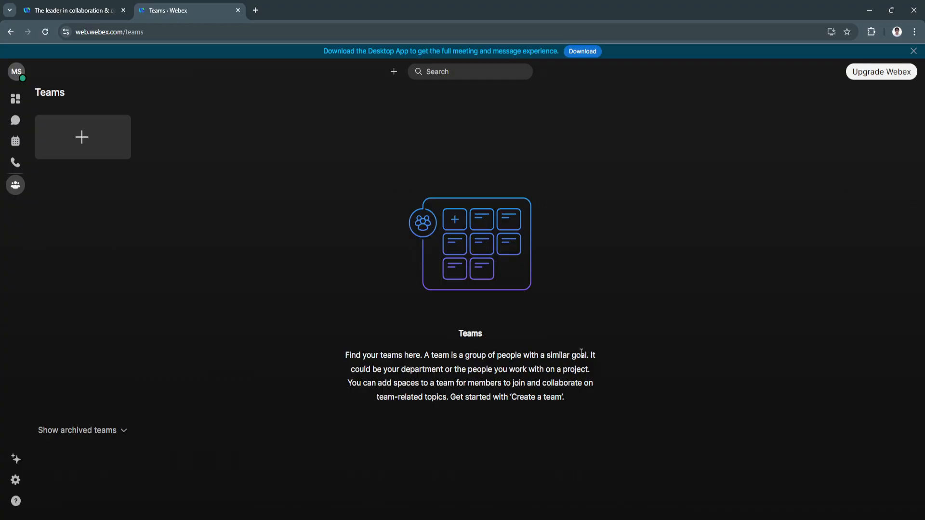
mouse_move(409, 350)
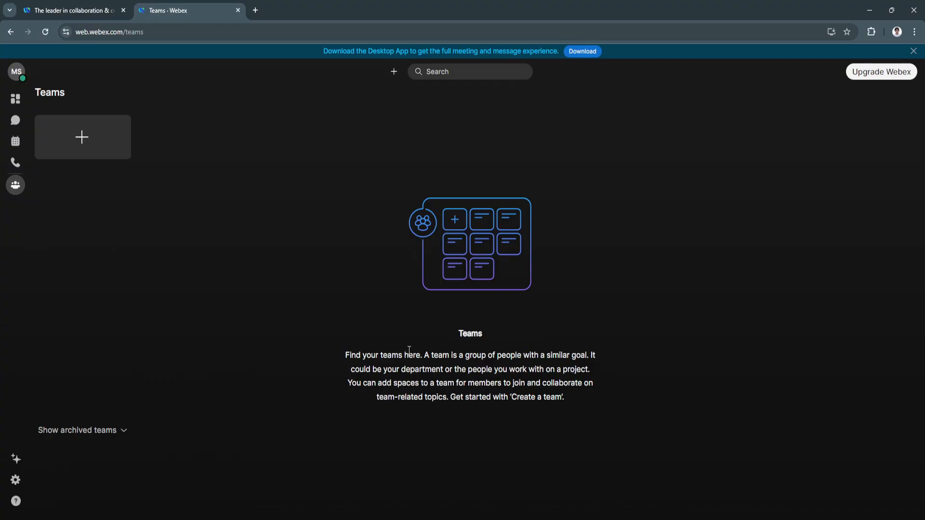
mouse_move(505, 365)
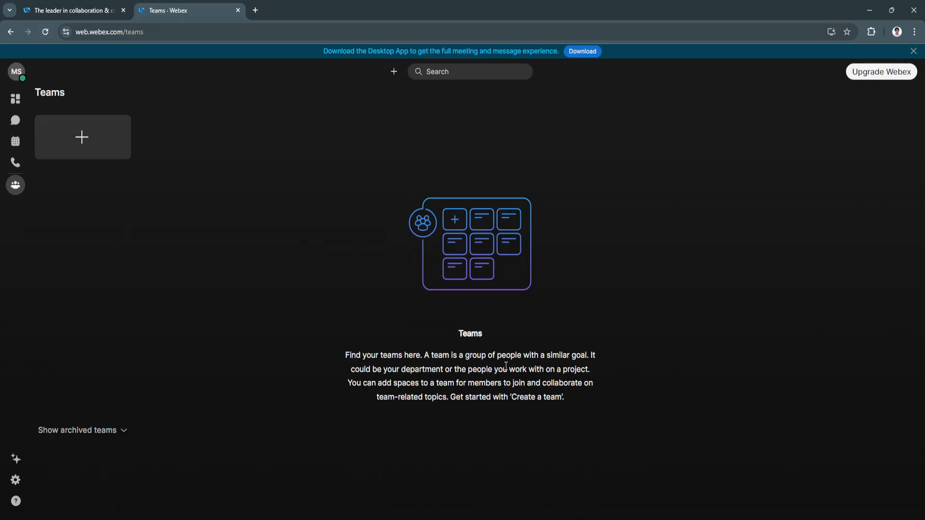
mouse_move(124, 189)
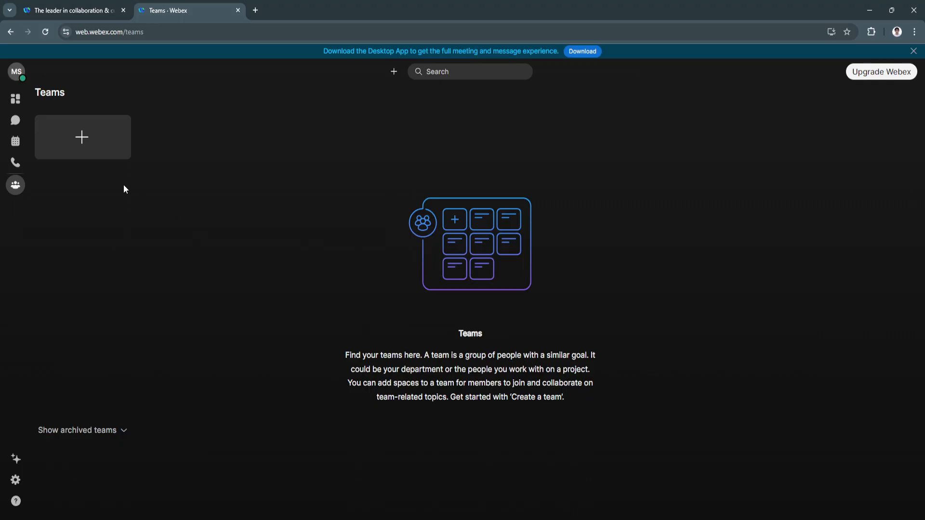
click(82, 137)
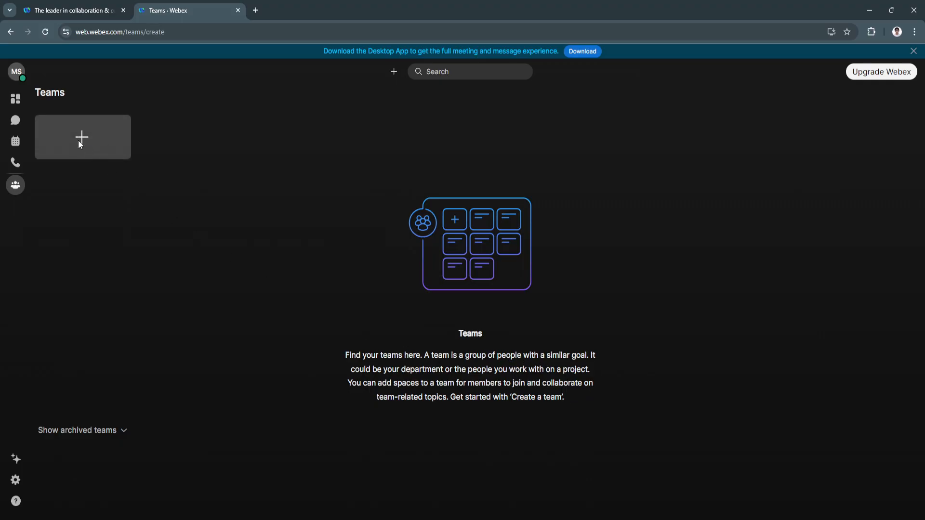
Create a team named TEST, leaving the description and people fields empty
click(82, 137)
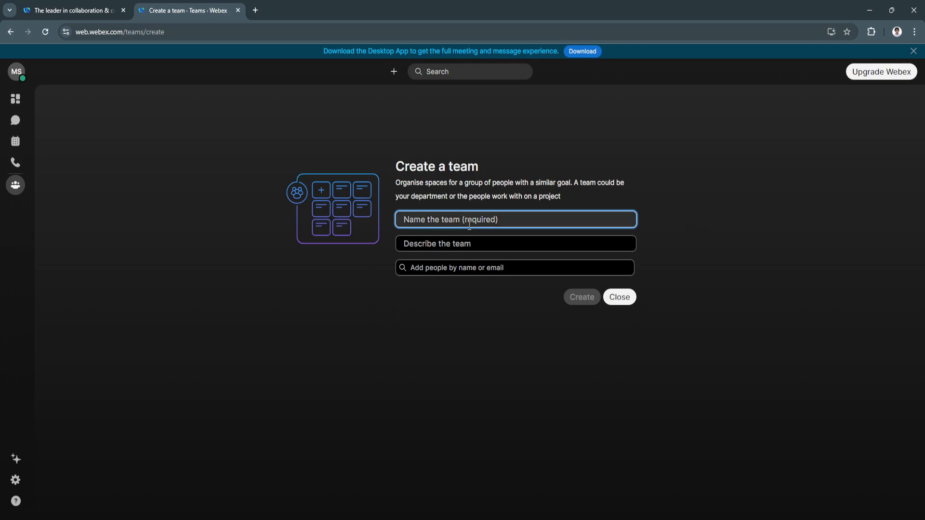
text(TEST)
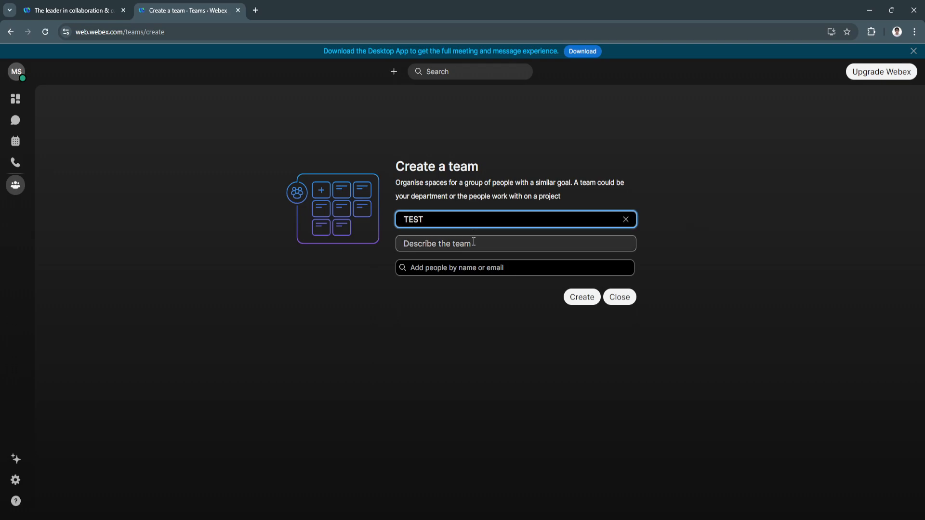
click(514, 268)
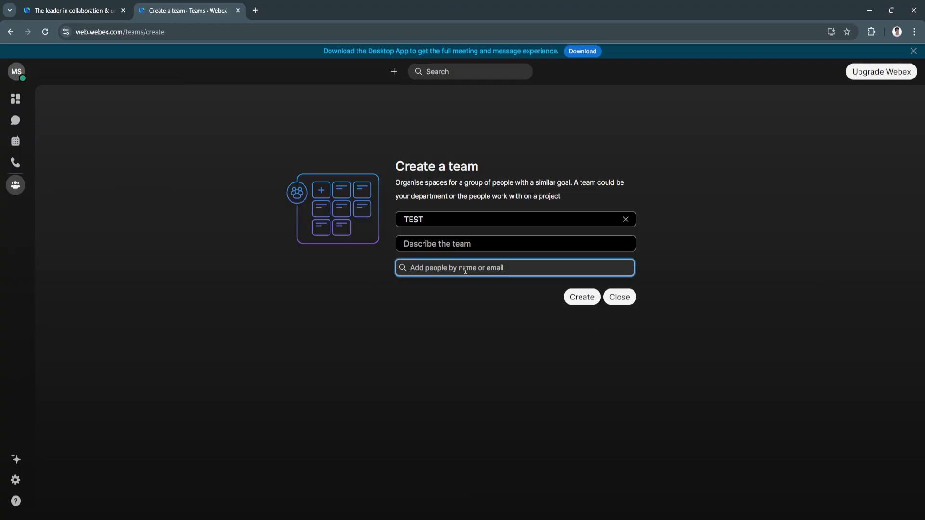
click(581, 297)
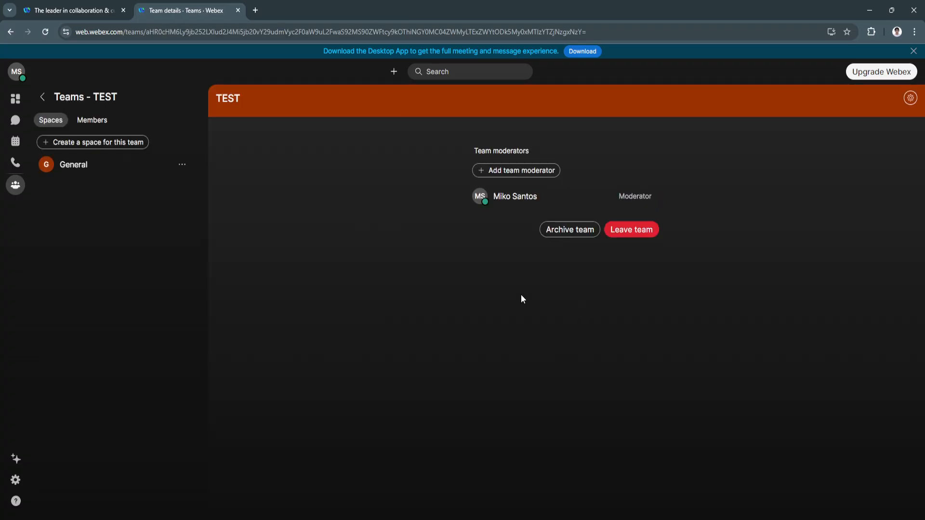
mouse_move(92, 120)
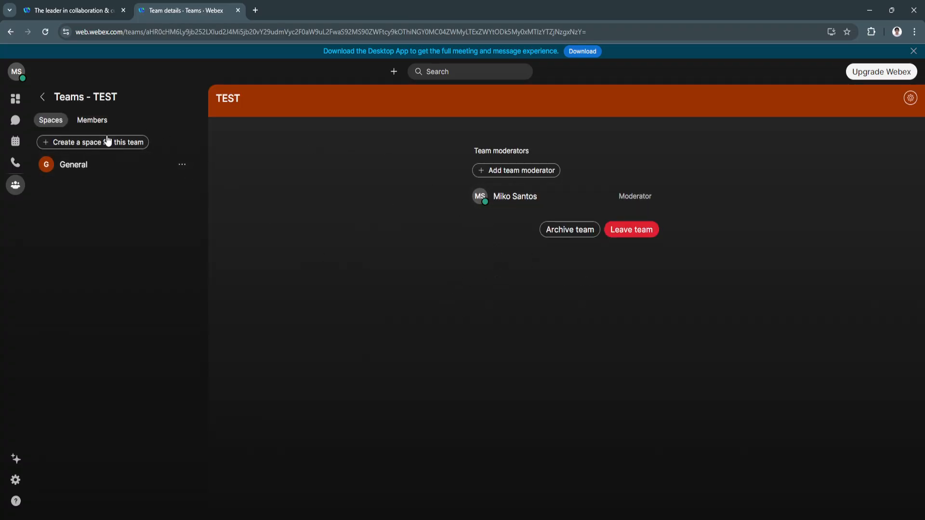
mouse_move(15, 119)
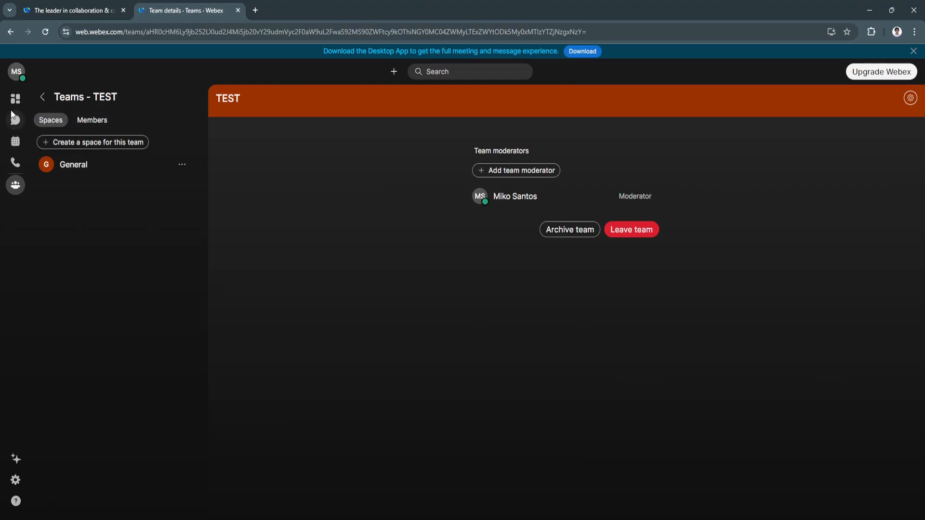
Visit the dashboard, then open Messaging to see TEST's General space listed
click(15, 99)
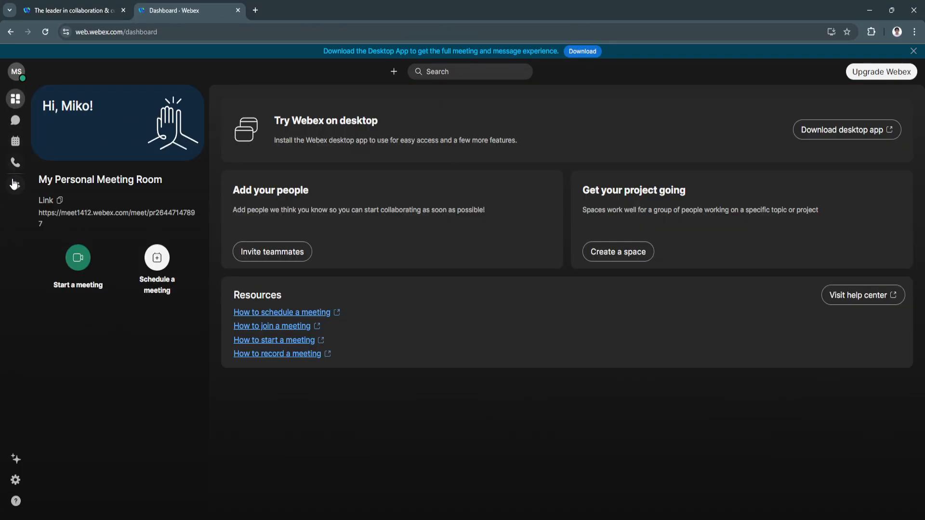
click(15, 121)
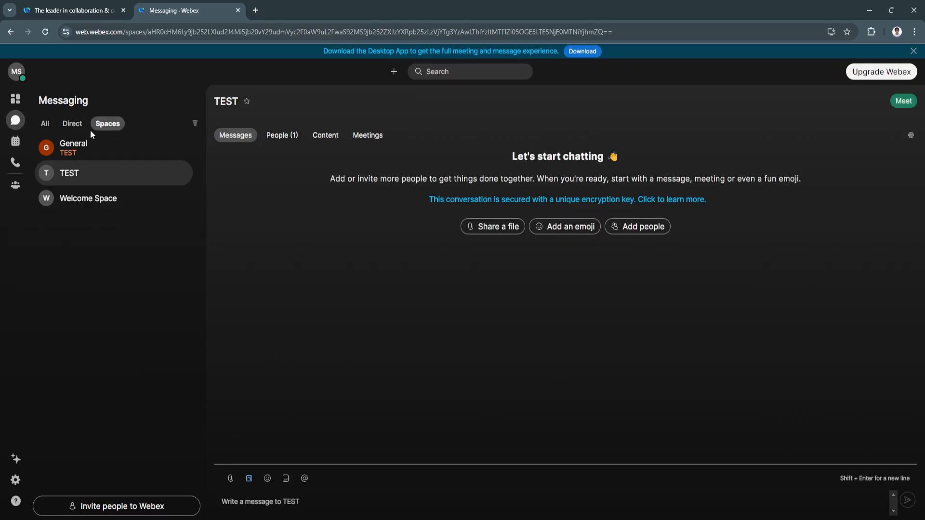
mouse_move(53, 160)
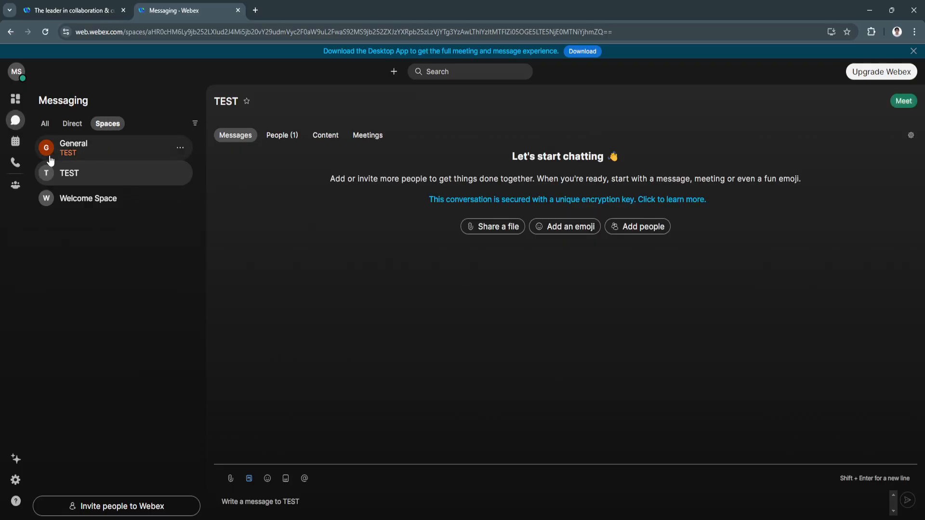
mouse_move(106, 160)
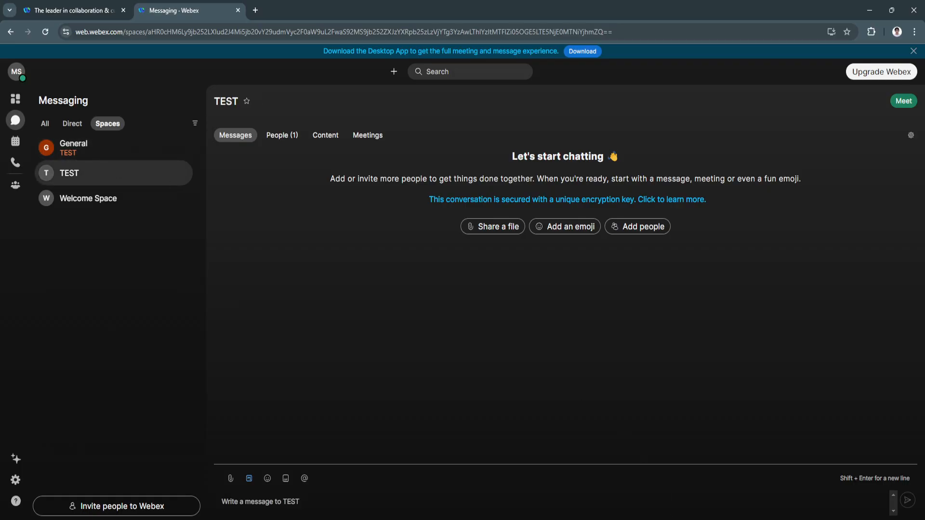
mouse_move(8, 69)
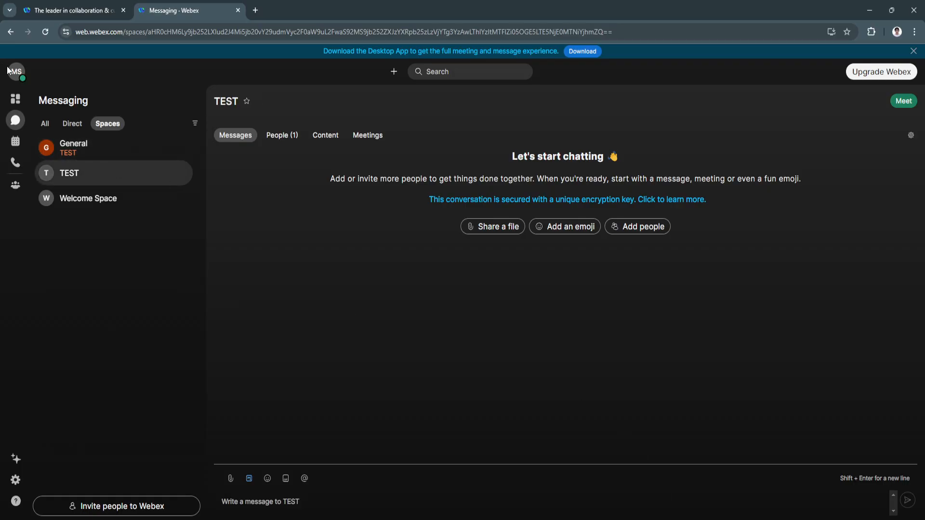